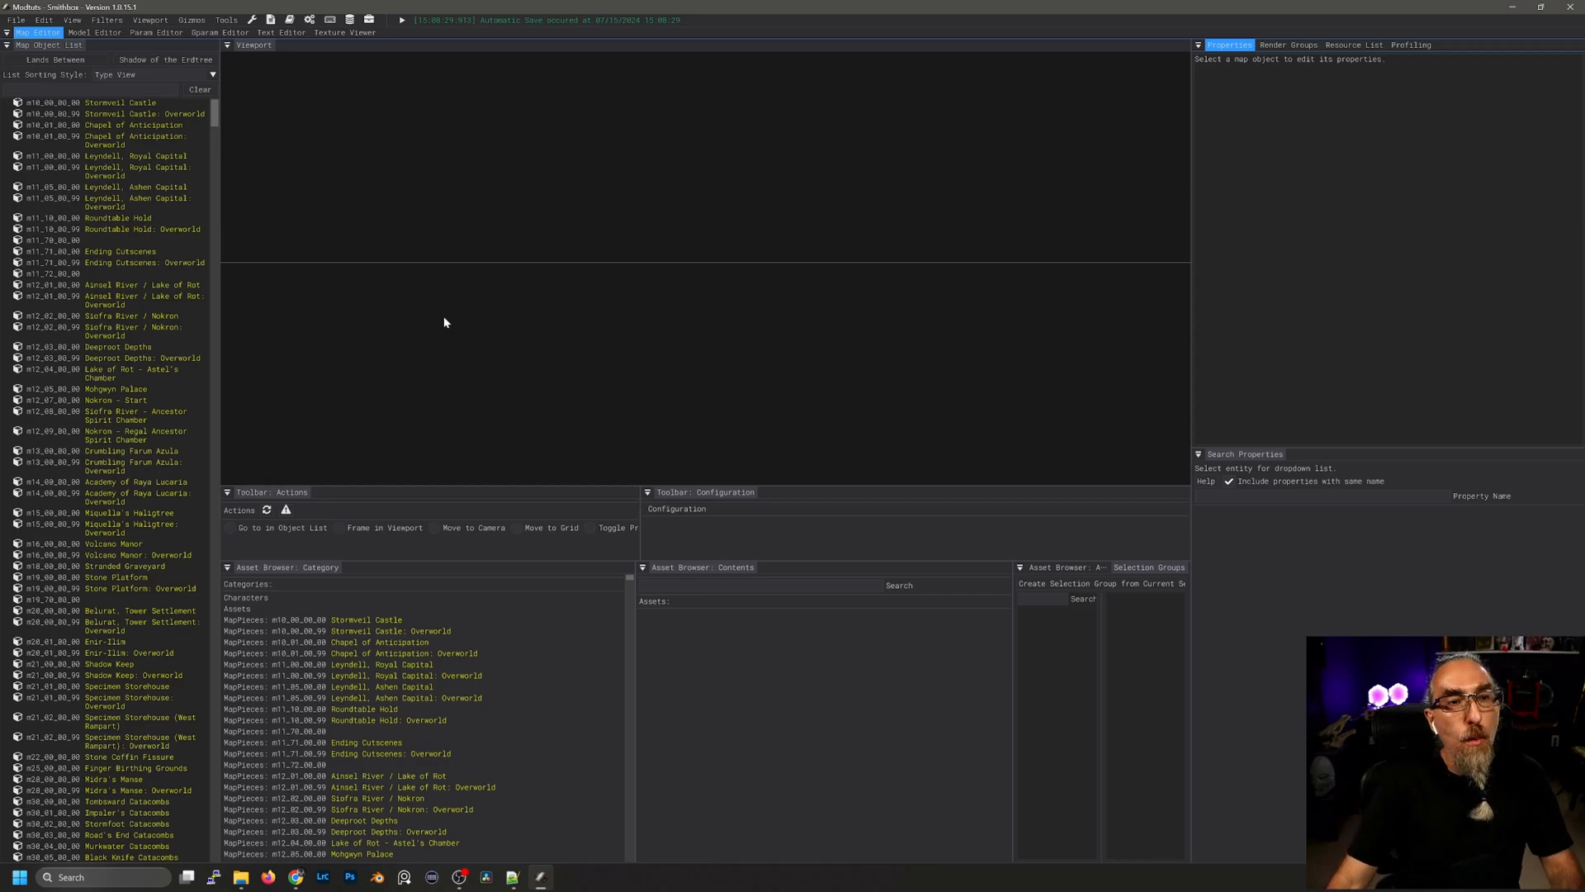
Bring up the EquipParamGoods table in the Param Editor via the 'eq' search
left_click(155, 32)
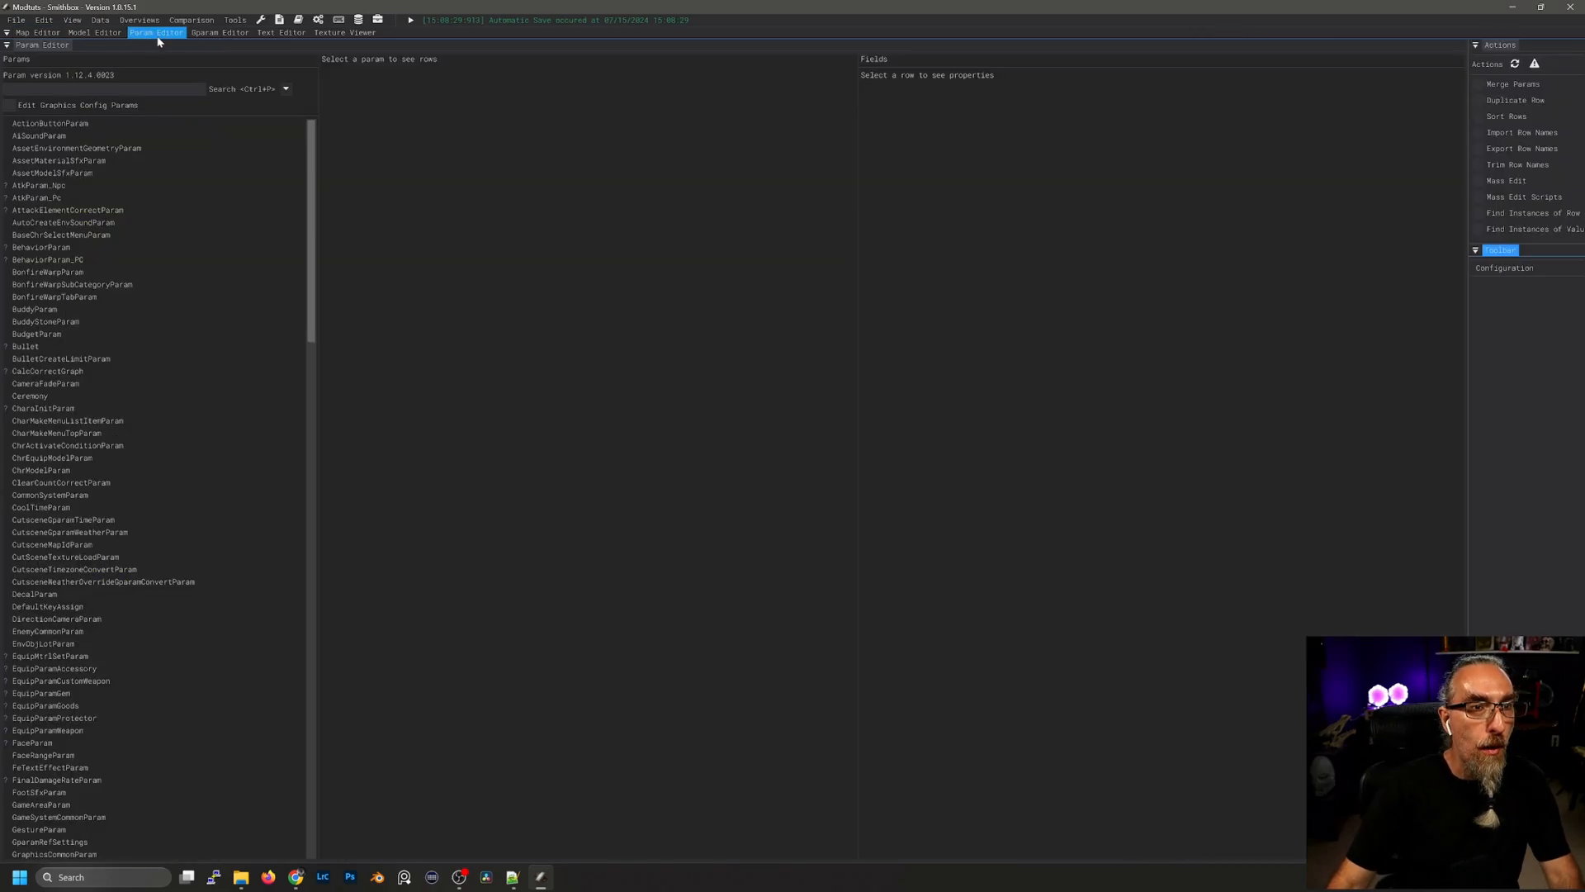
mouse_move(103, 581)
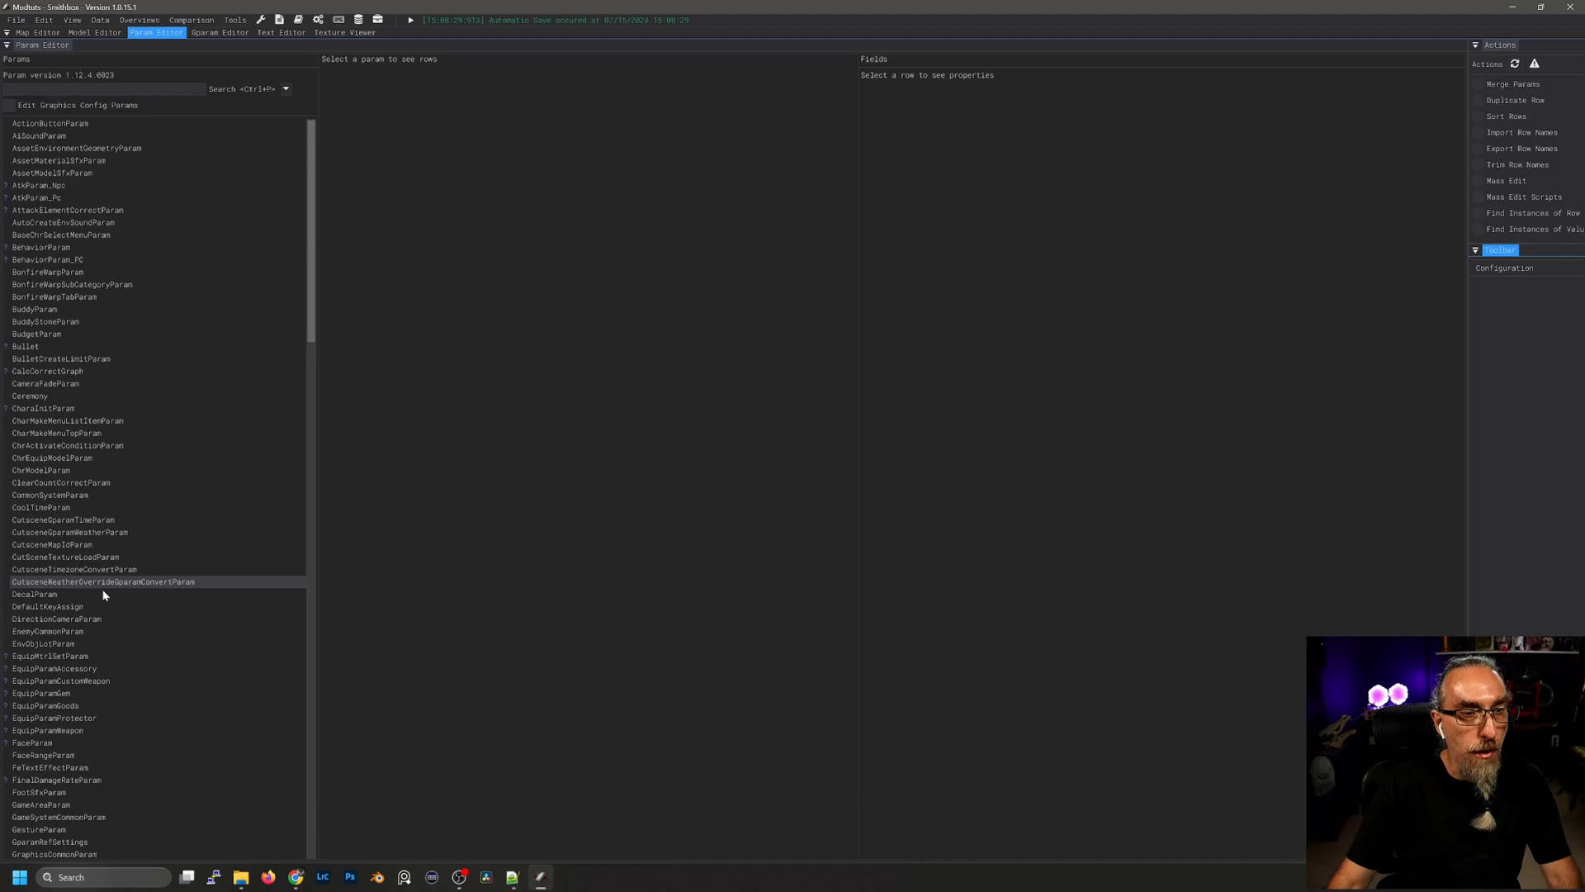
left_click(38, 185)
type("e")
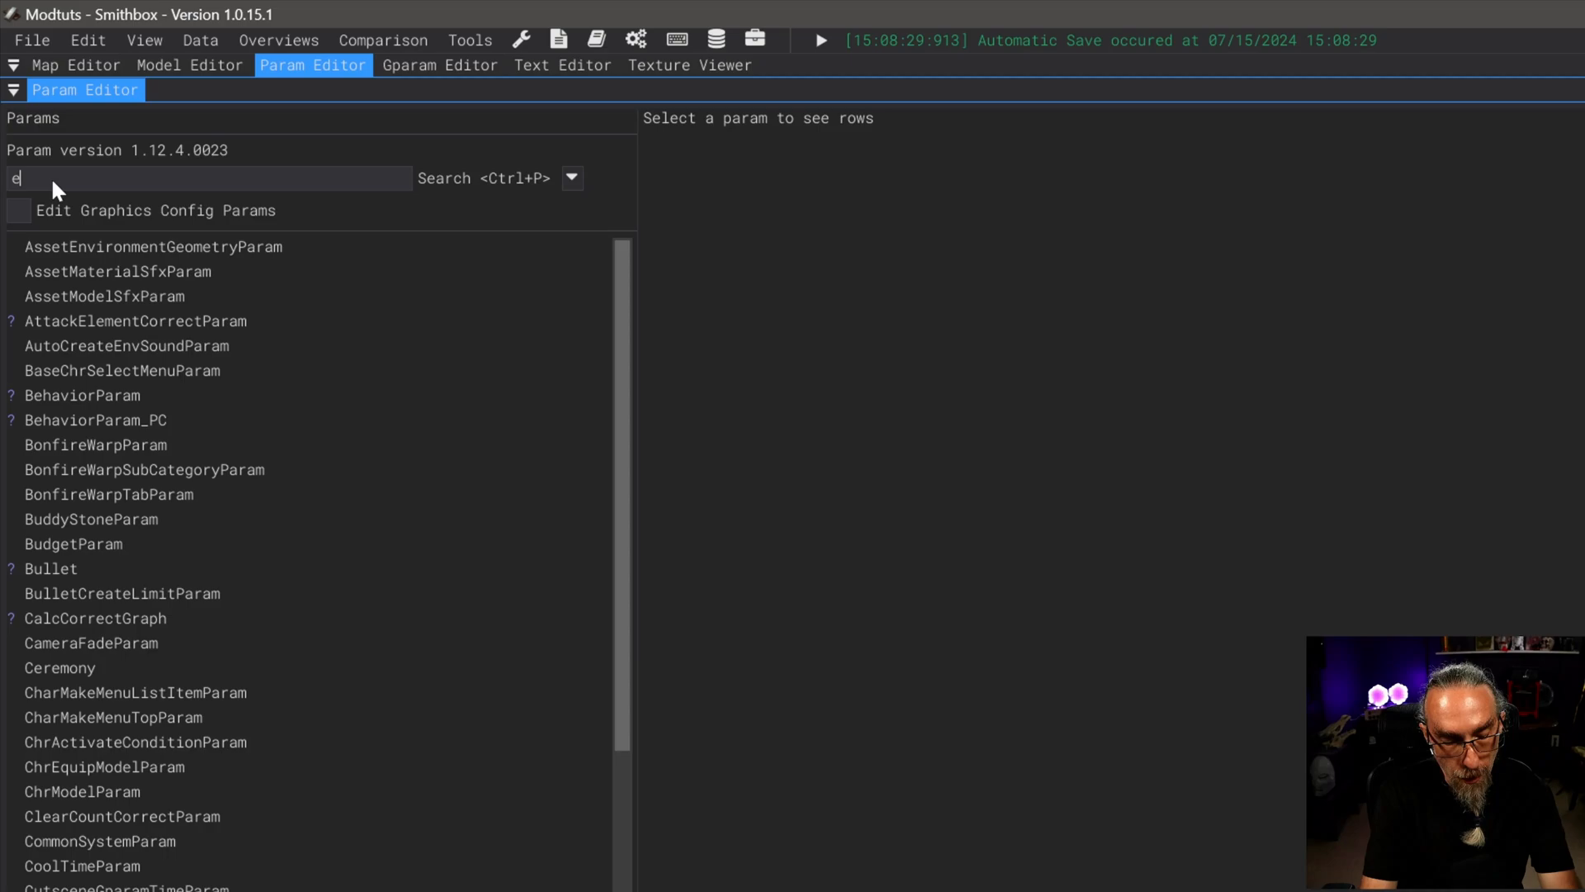
type("q")
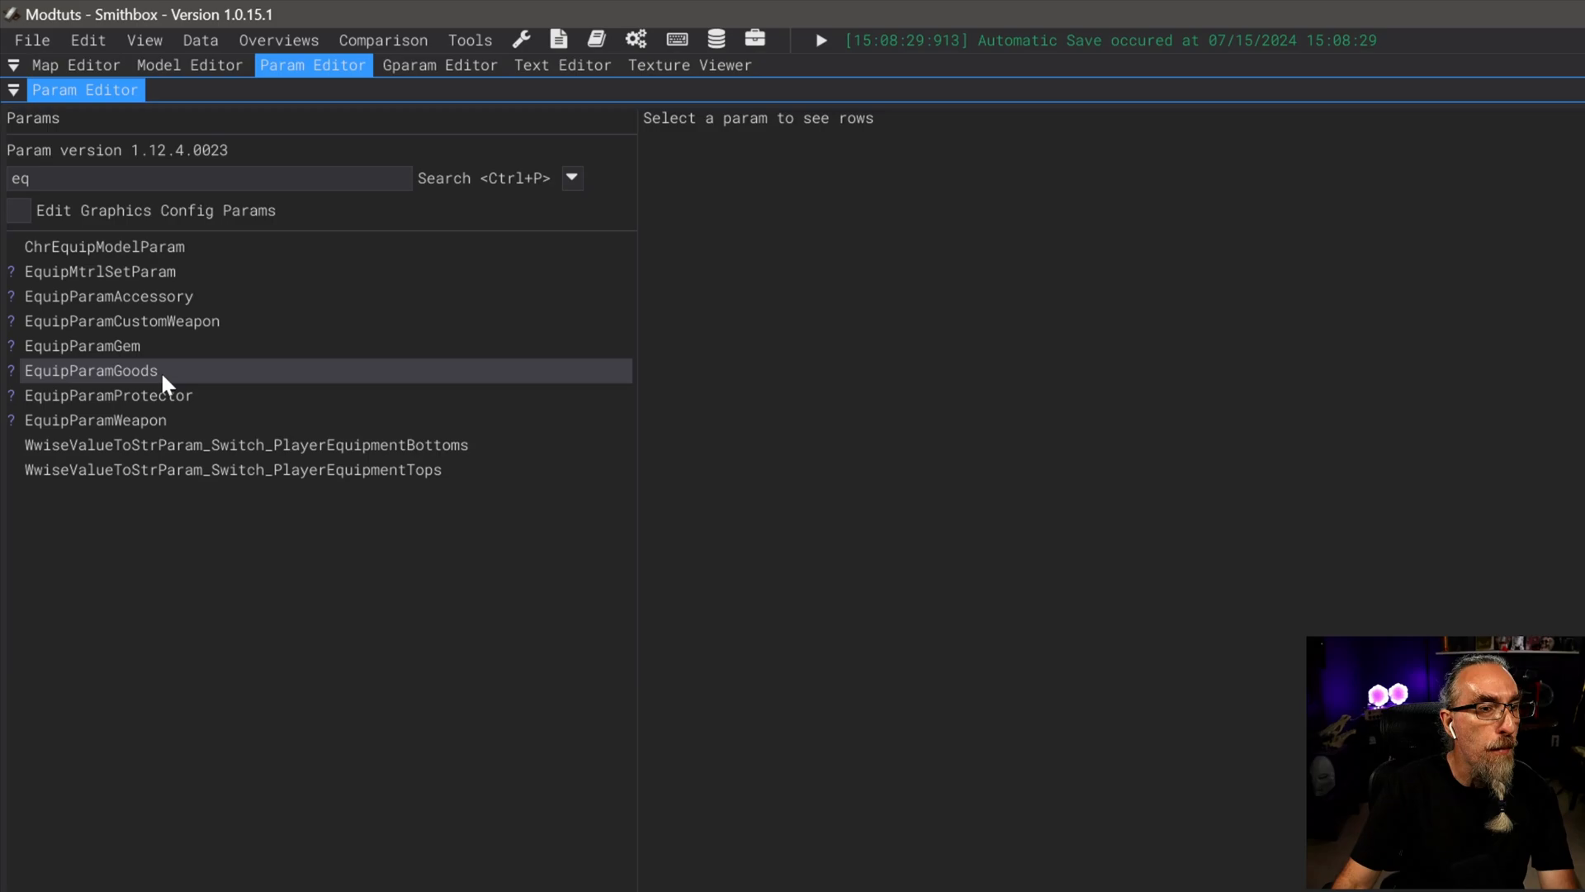
left_click(91, 370)
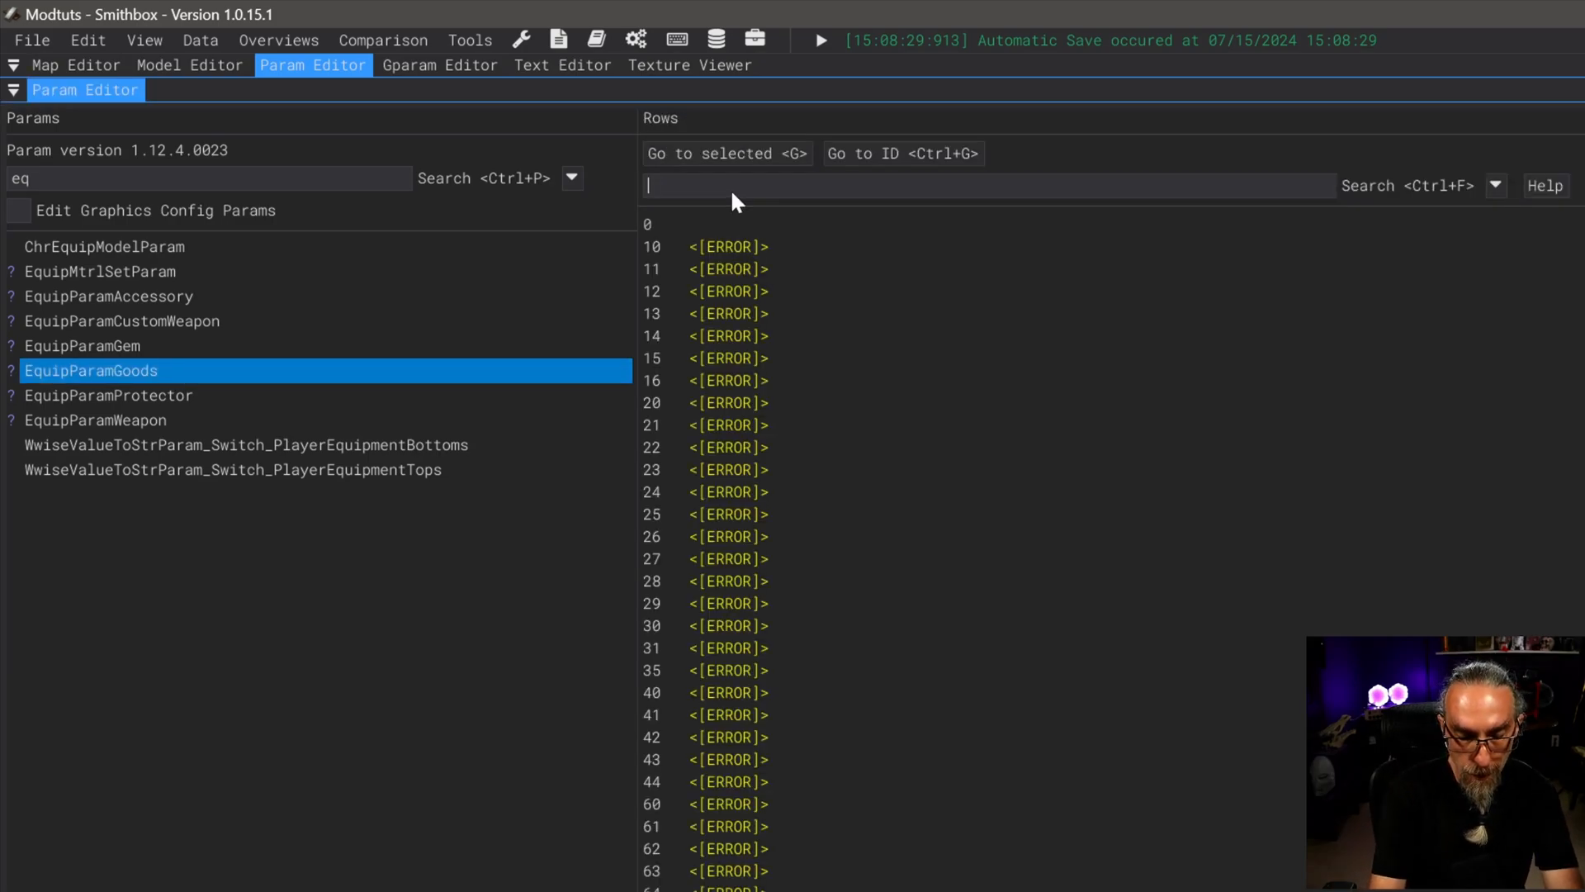
Filter goods by 'smith' and inspect the Ancient Dragon Smithing Stone entry, ID 10140
type("smith")
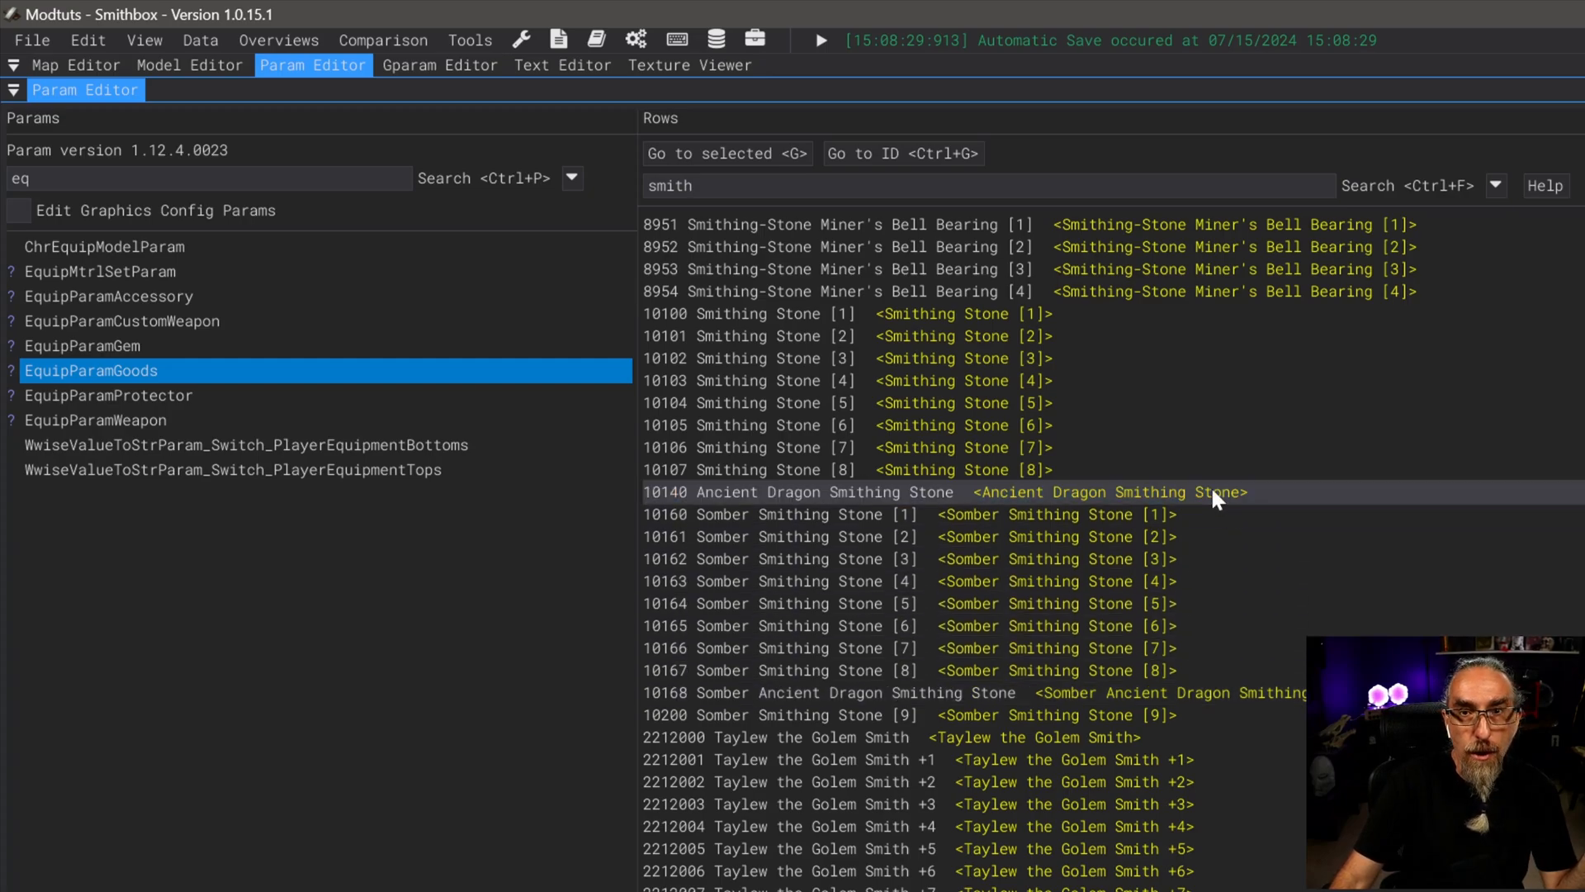
left_click(818, 492)
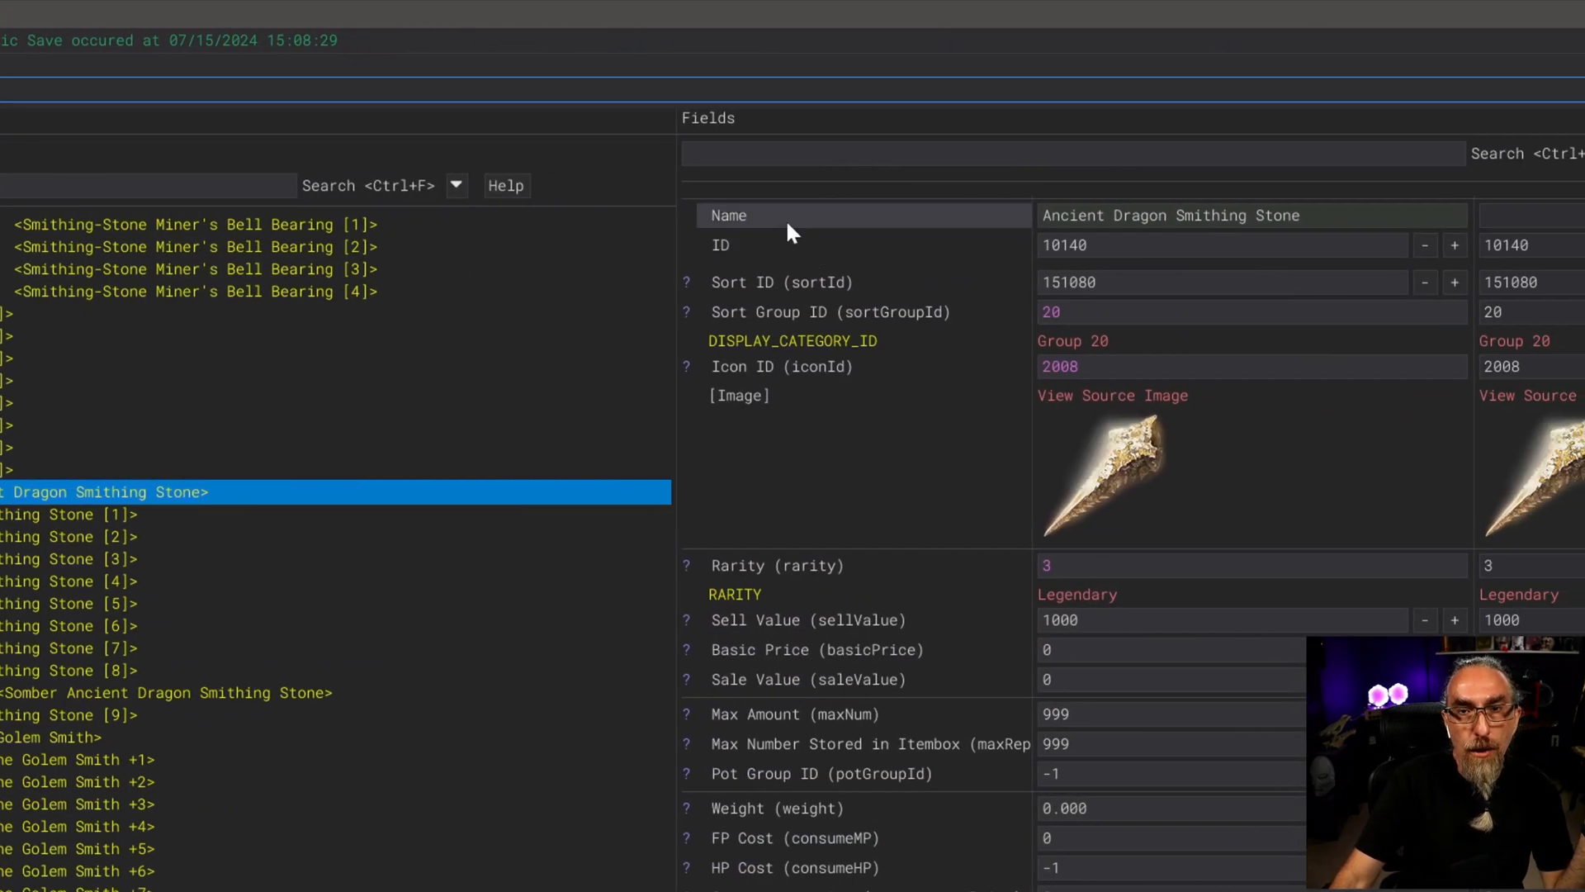
scroll("down", 3)
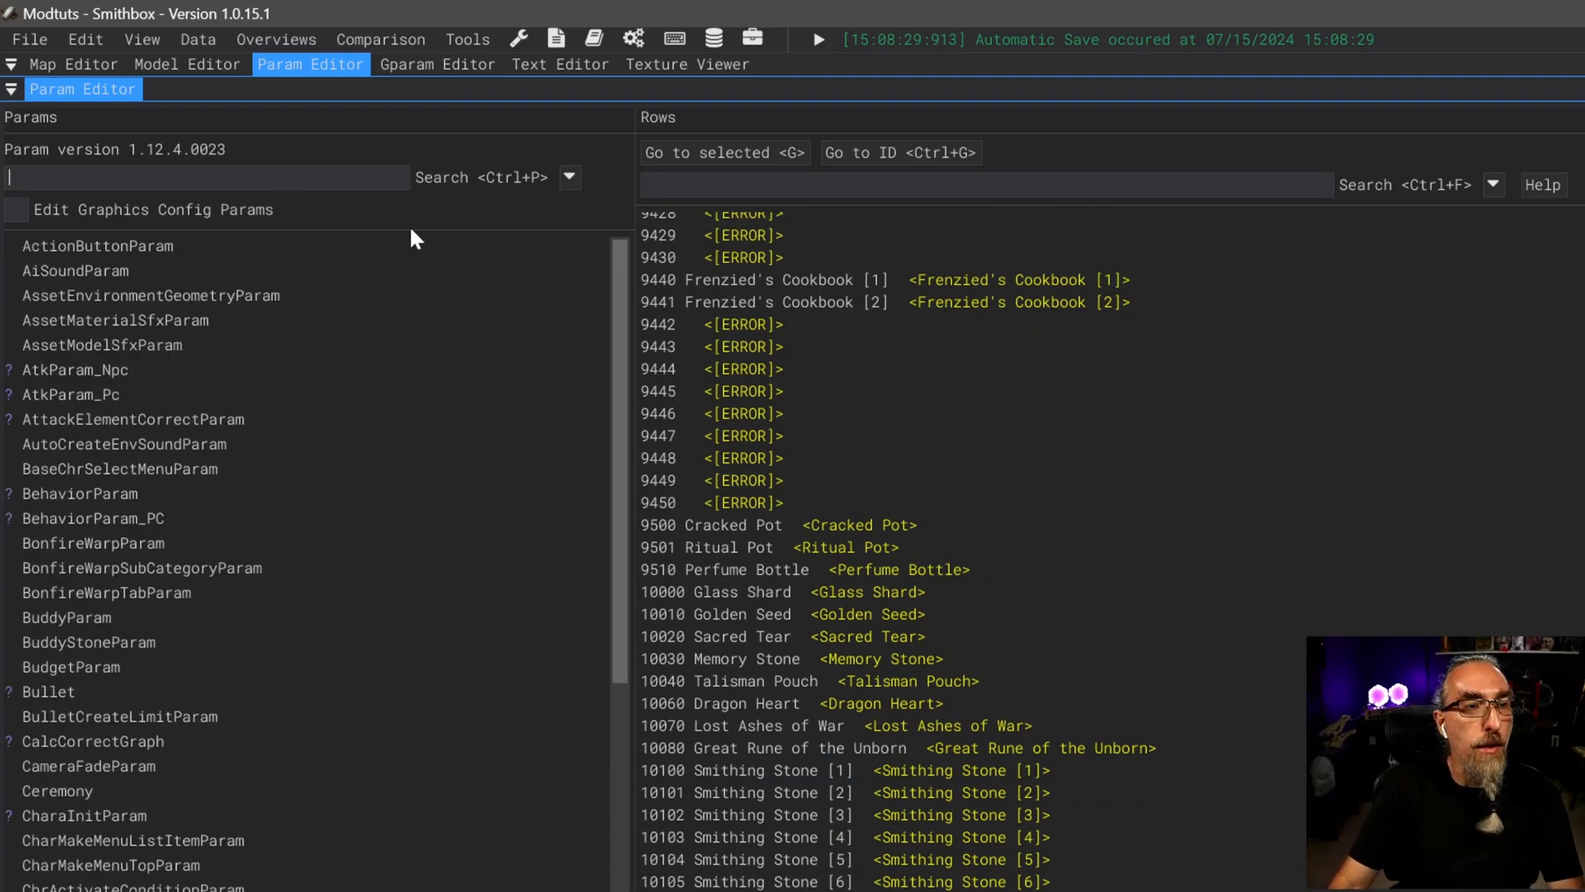
mouse_move(278, 202)
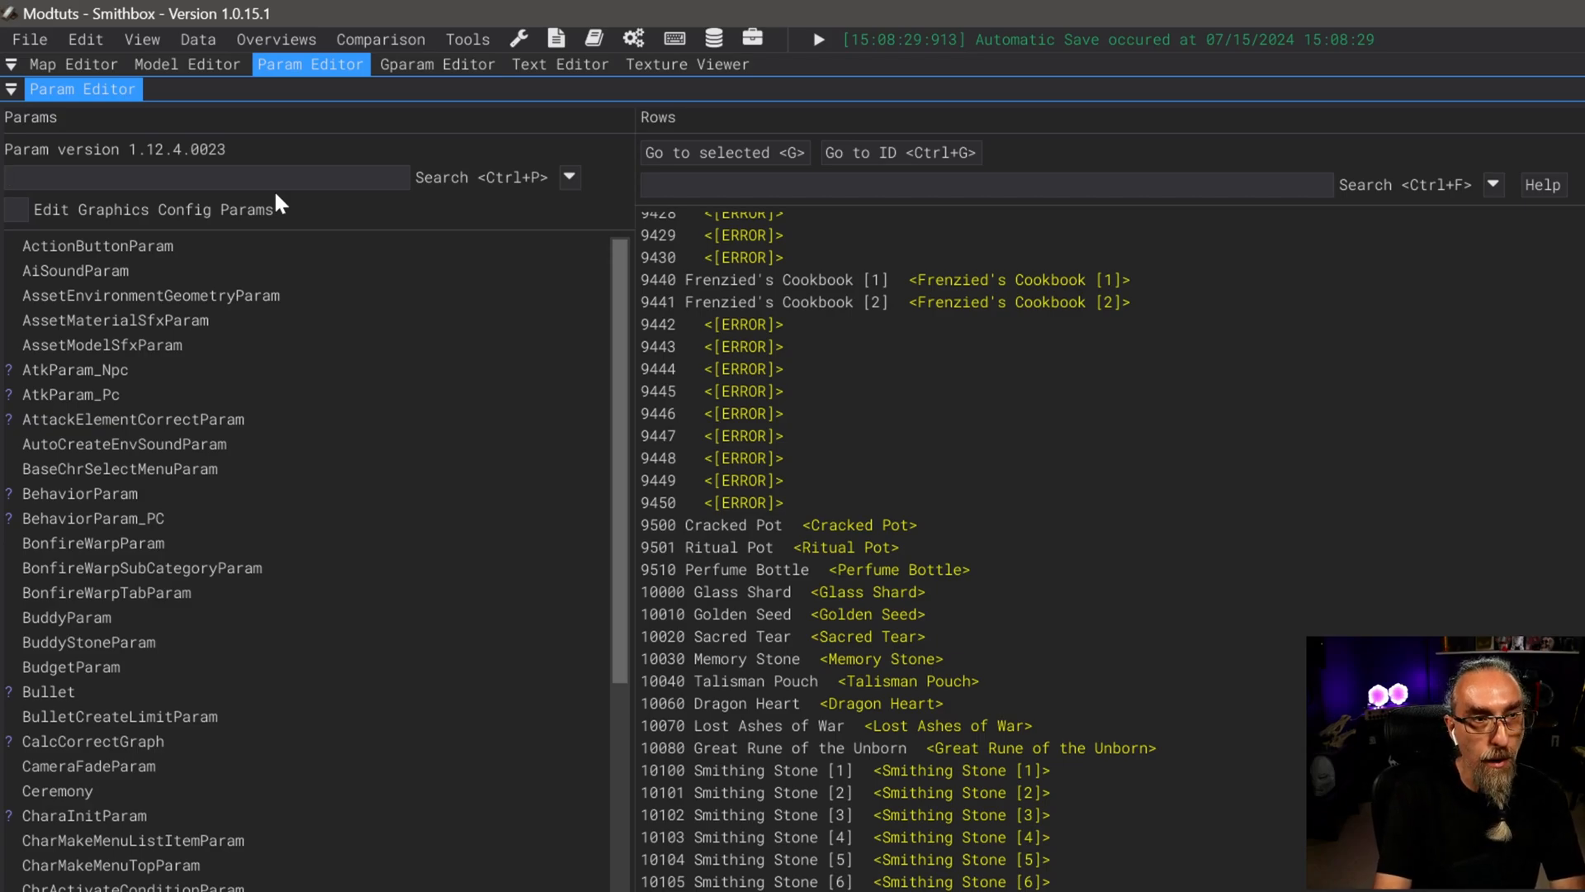
Bring up ShopLineupParam via the 'sh' search and filter its rows by 'tw'
type("sh")
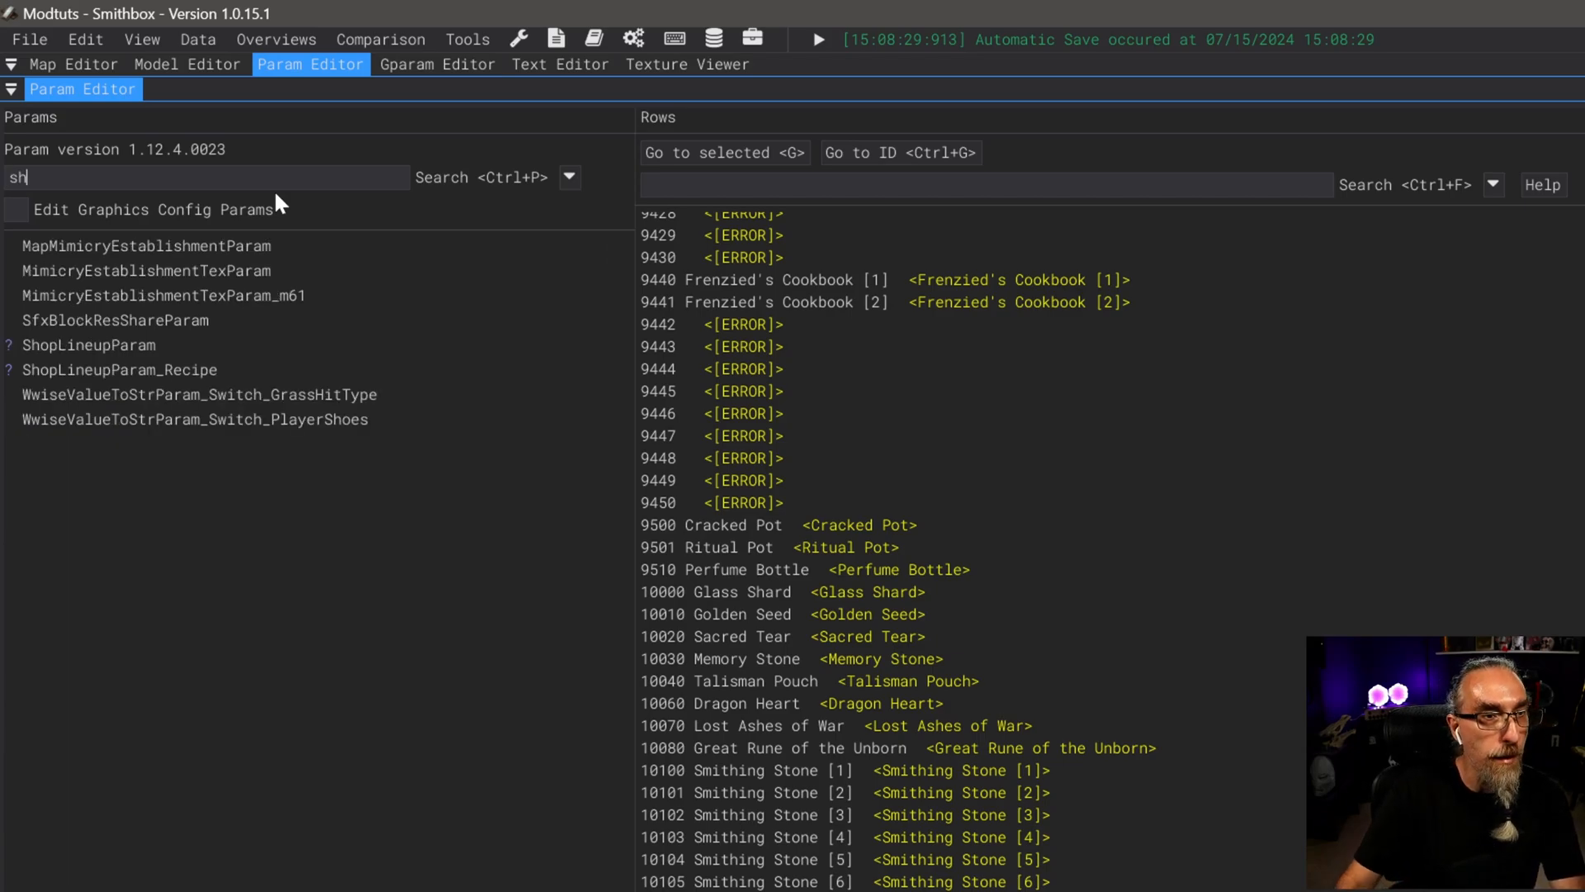
left_click(199, 395)
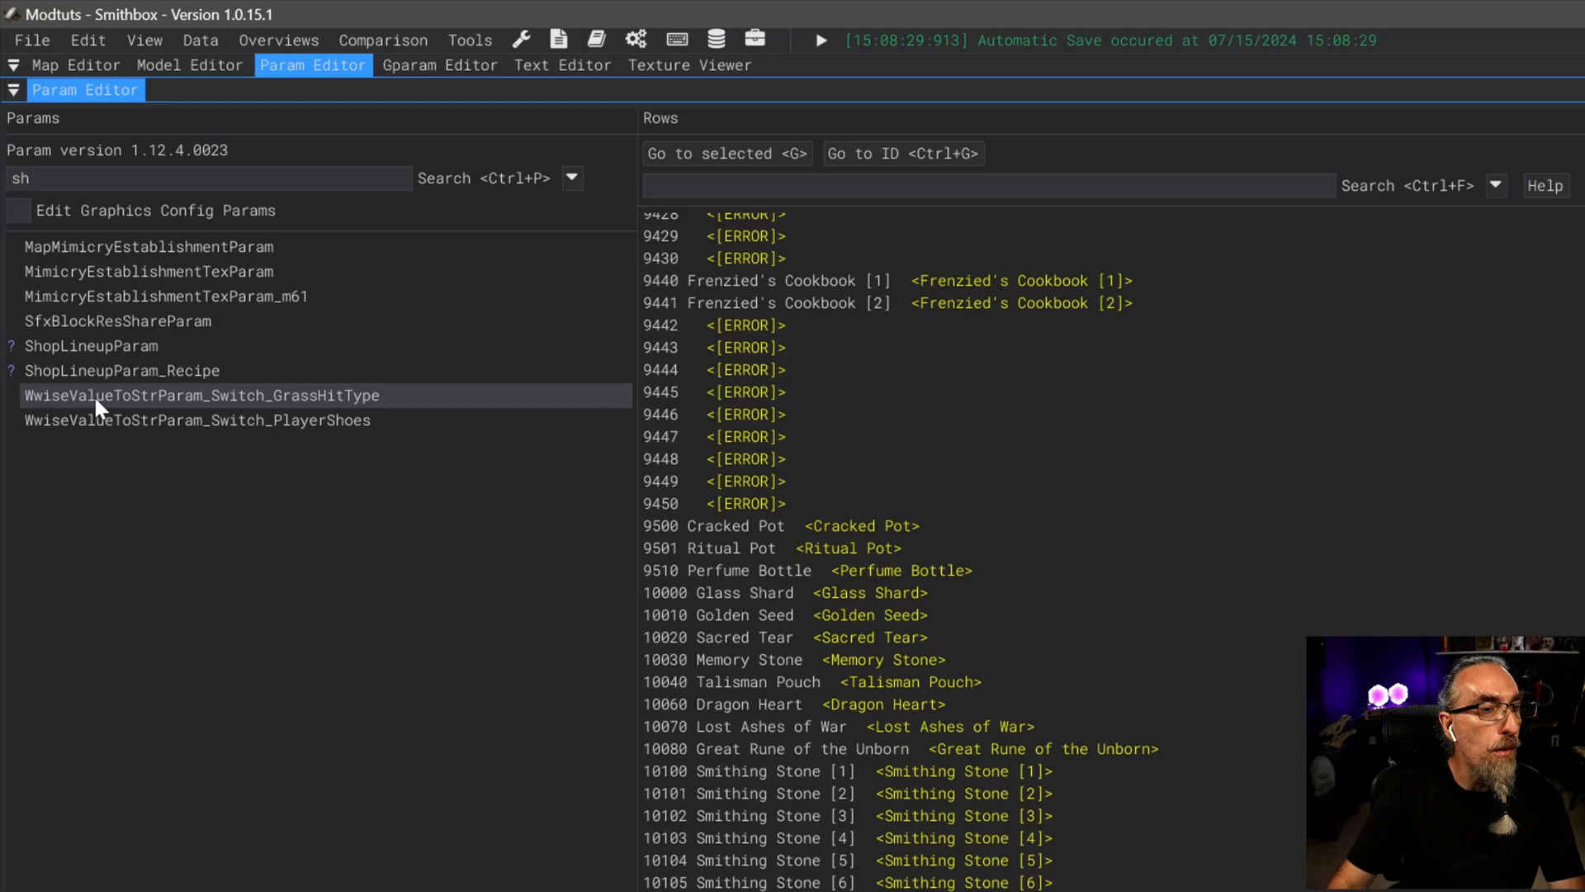
left_click(91, 345)
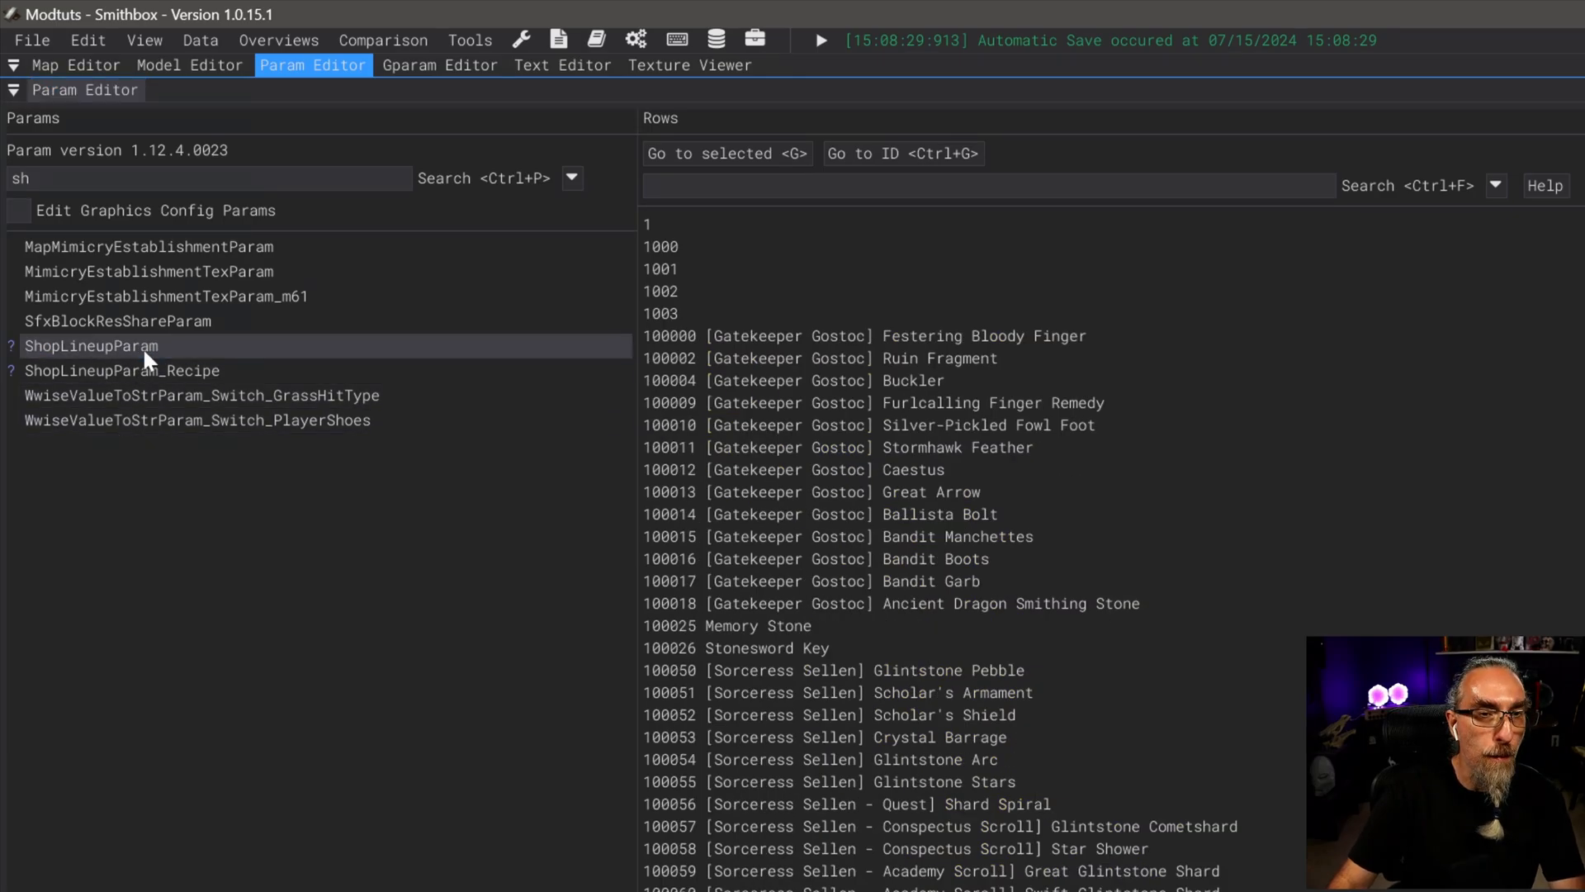
left_click(91, 345)
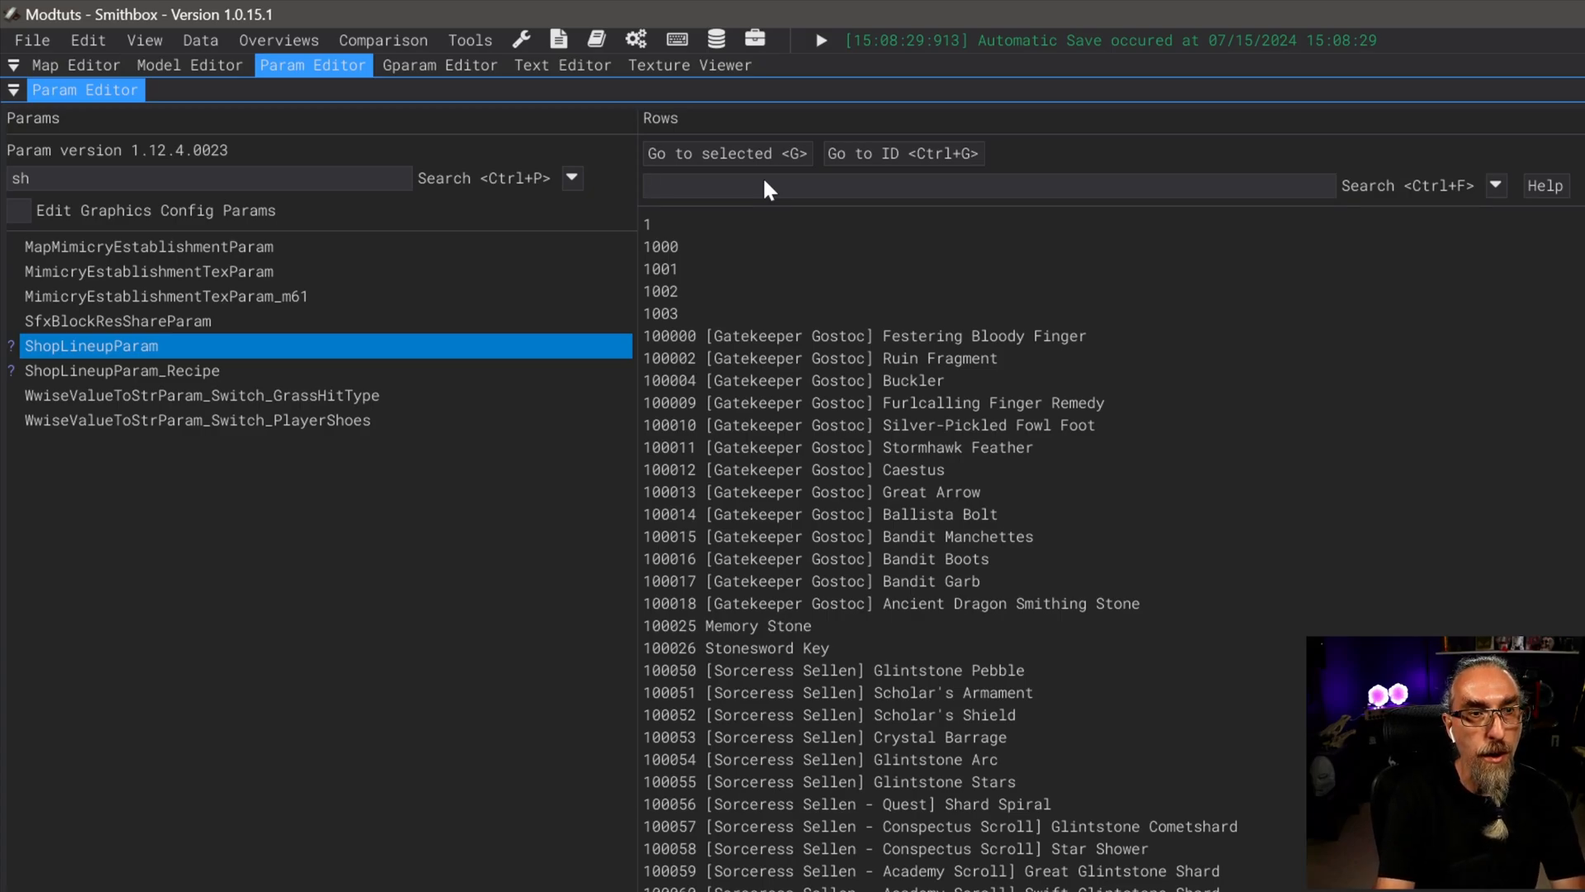
type("tw")
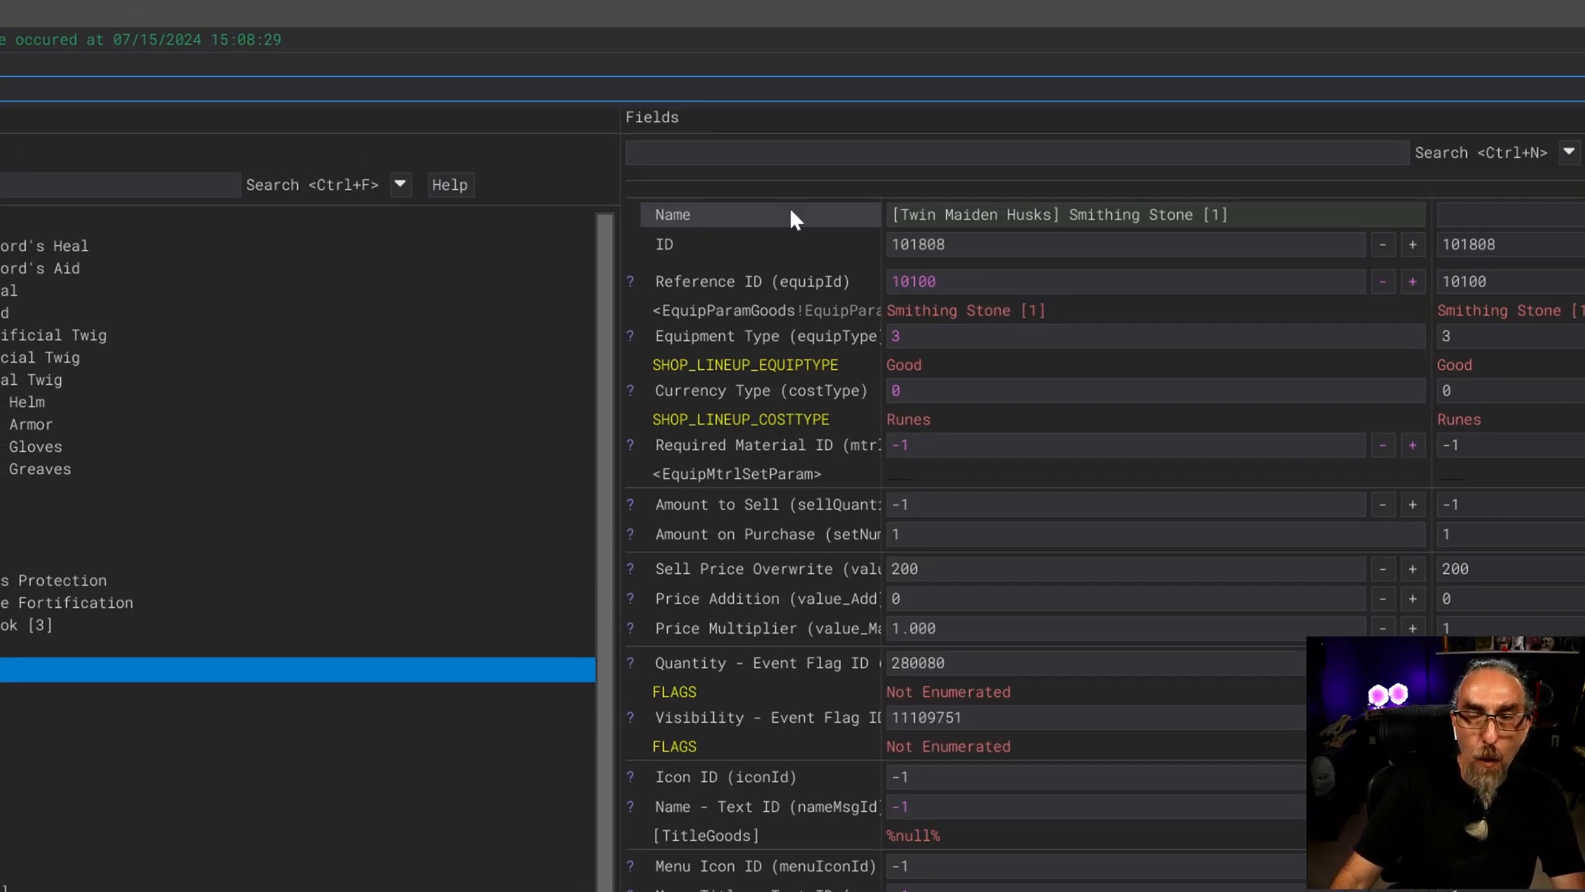
mouse_move(1062, 695)
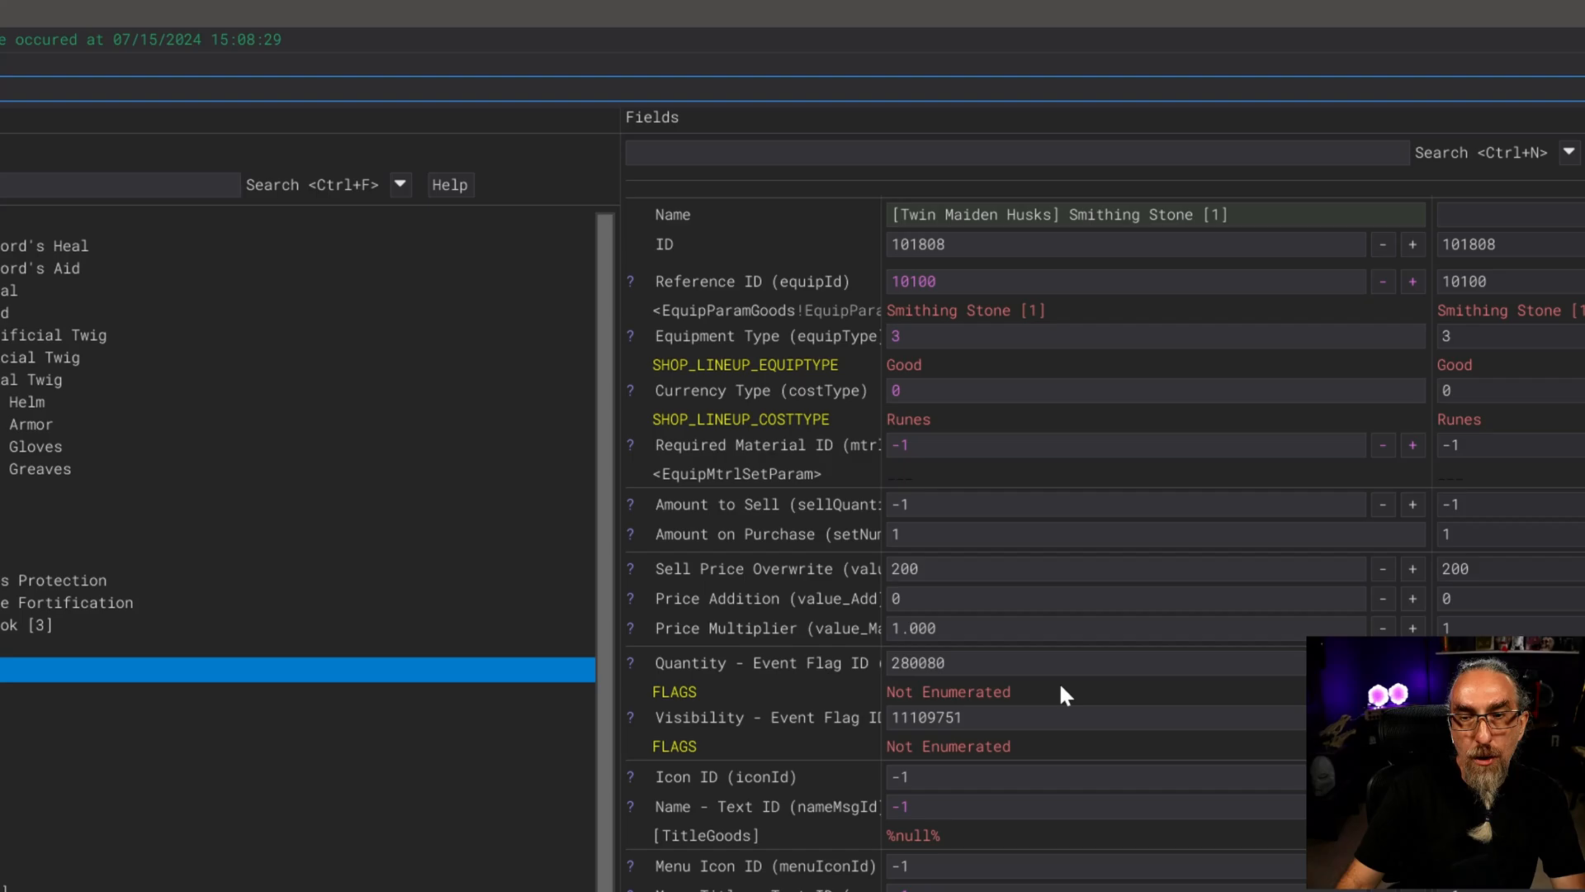
mouse_move(1042, 200)
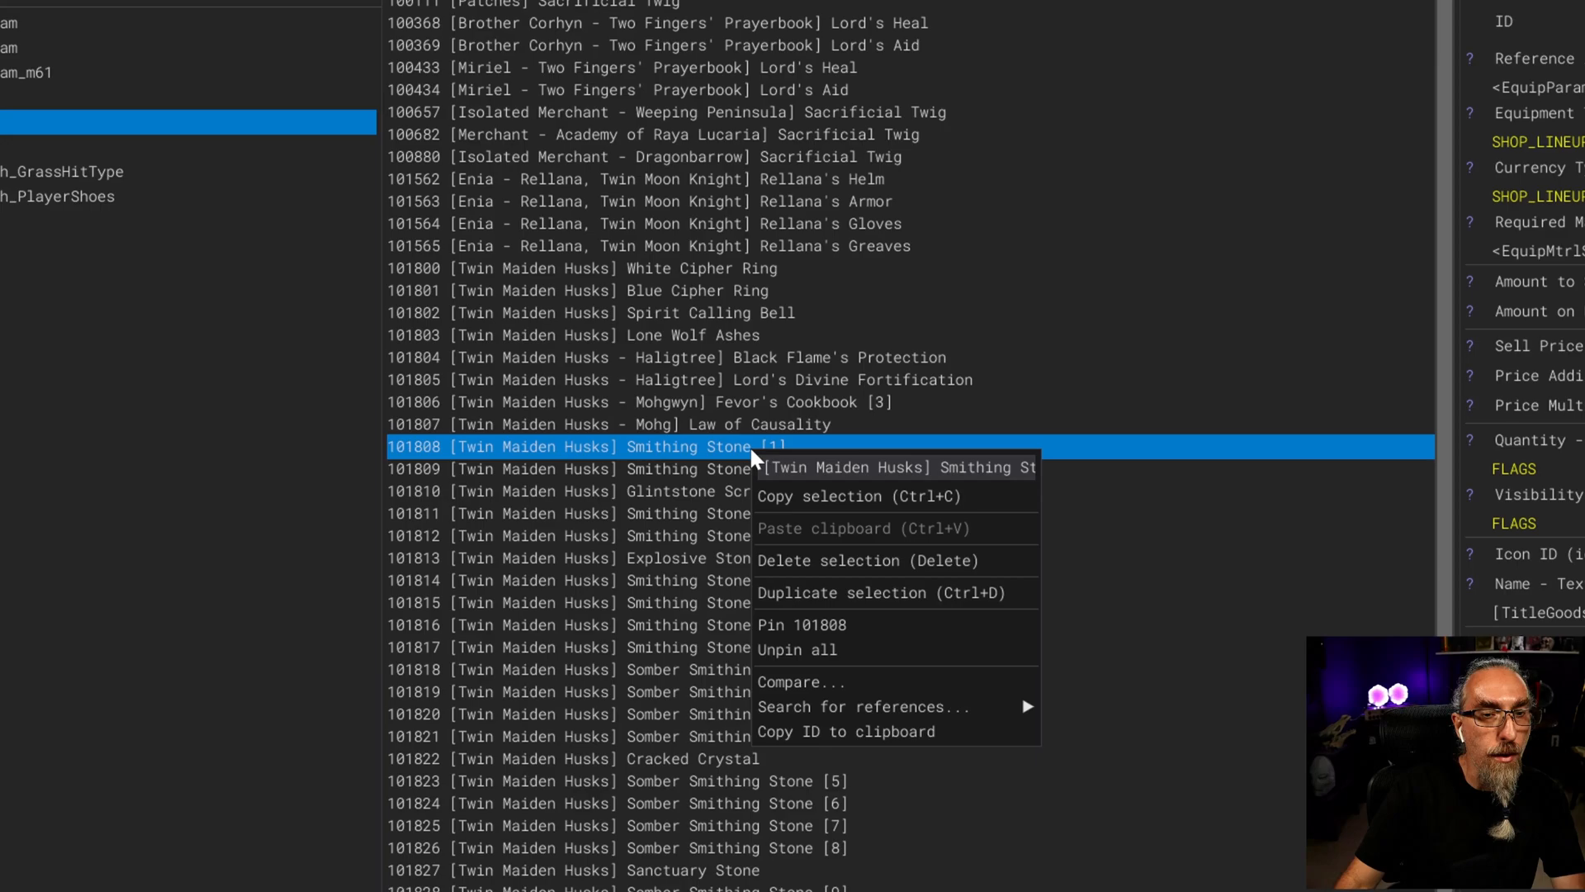
mouse_move(897, 593)
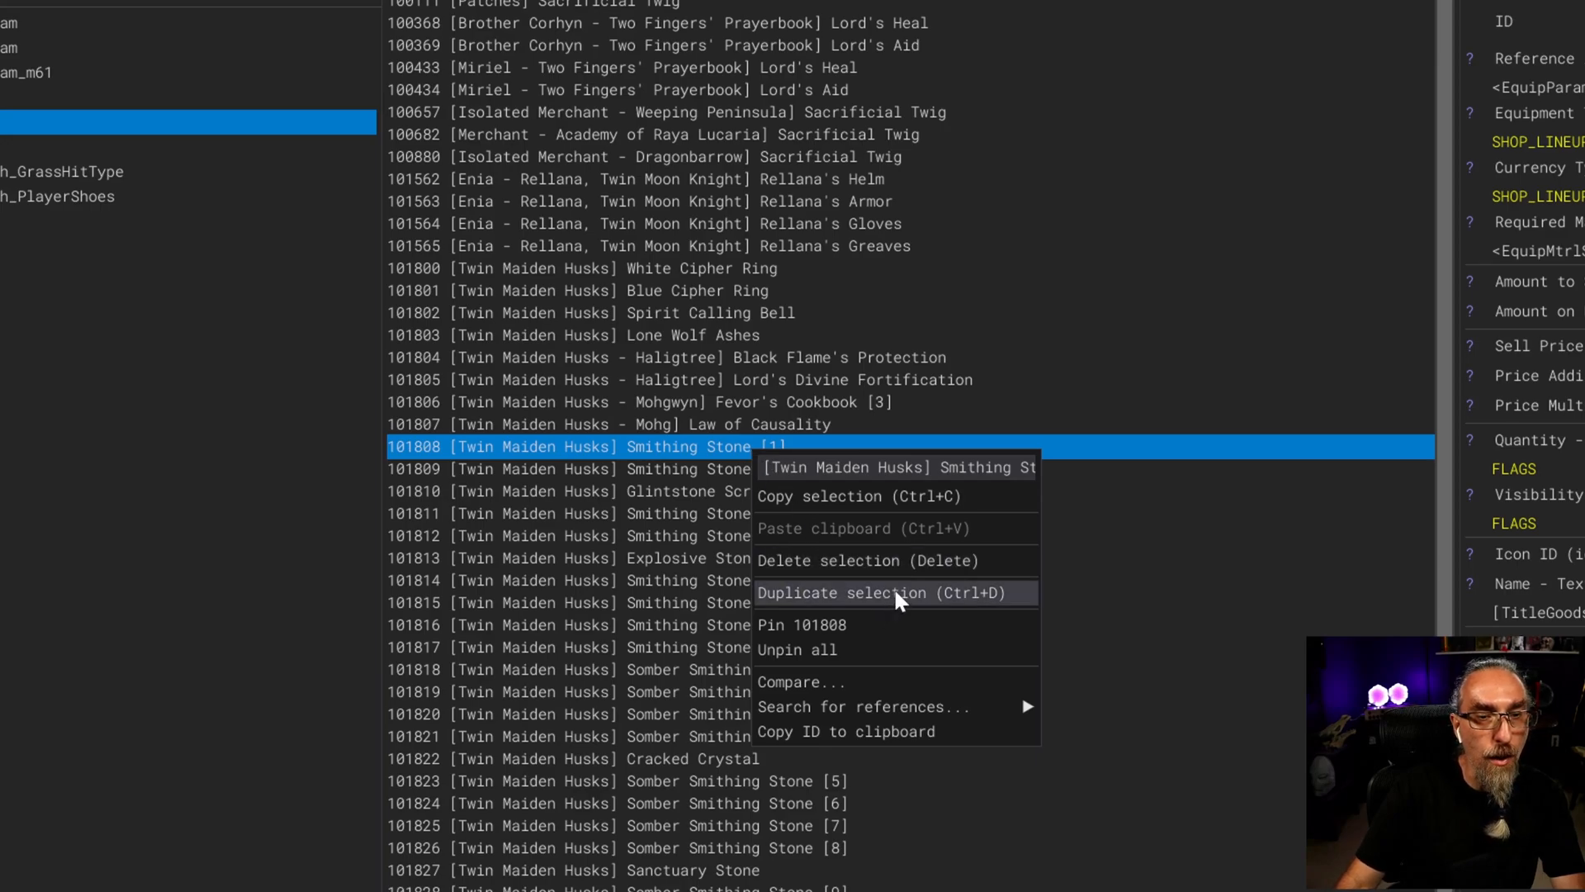
Duplicate the Twin Maiden Husks Smithing Stone [1] row into new row 101882
left_click(863, 593)
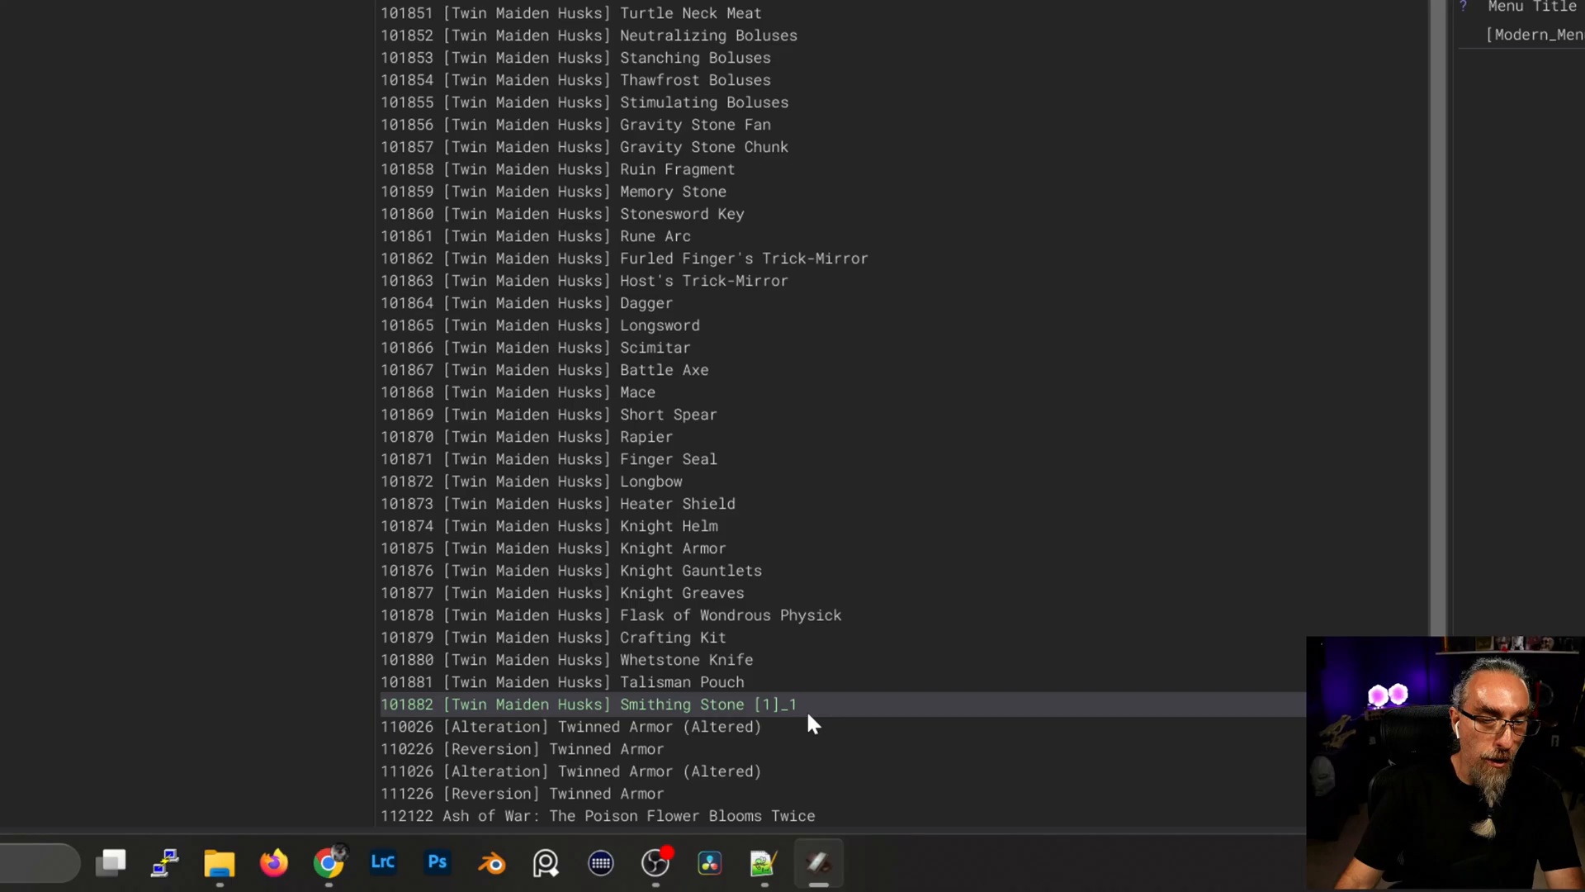
mouse_move(791, 719)
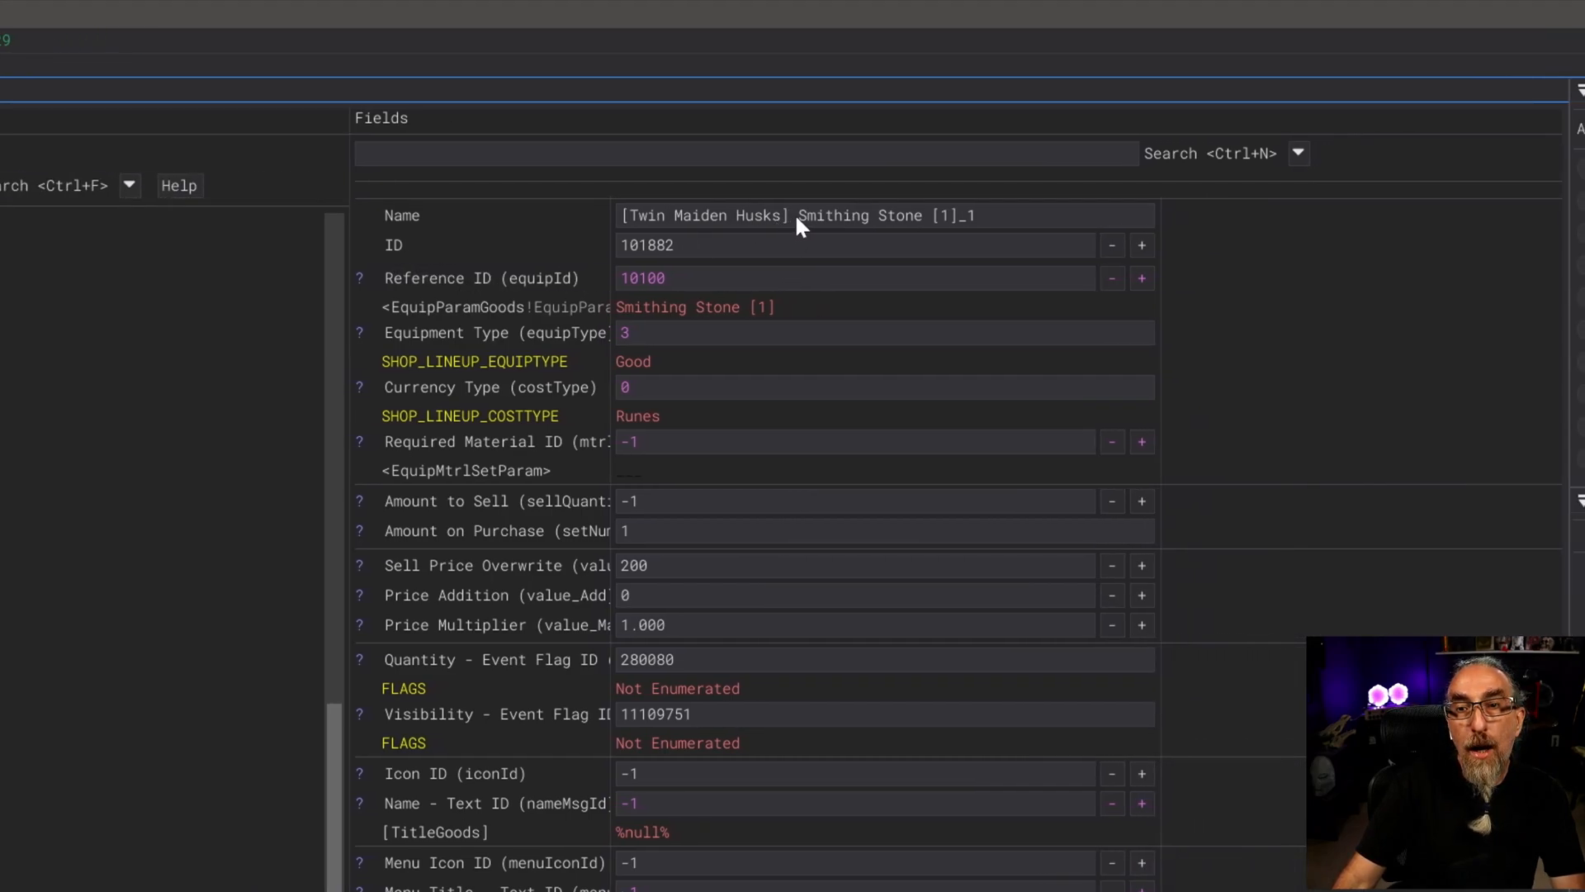
Name row 101882 Ancient Dragon Smithing Stone with equipId 10140 and equipType 3 (Good)
double_click(705, 214)
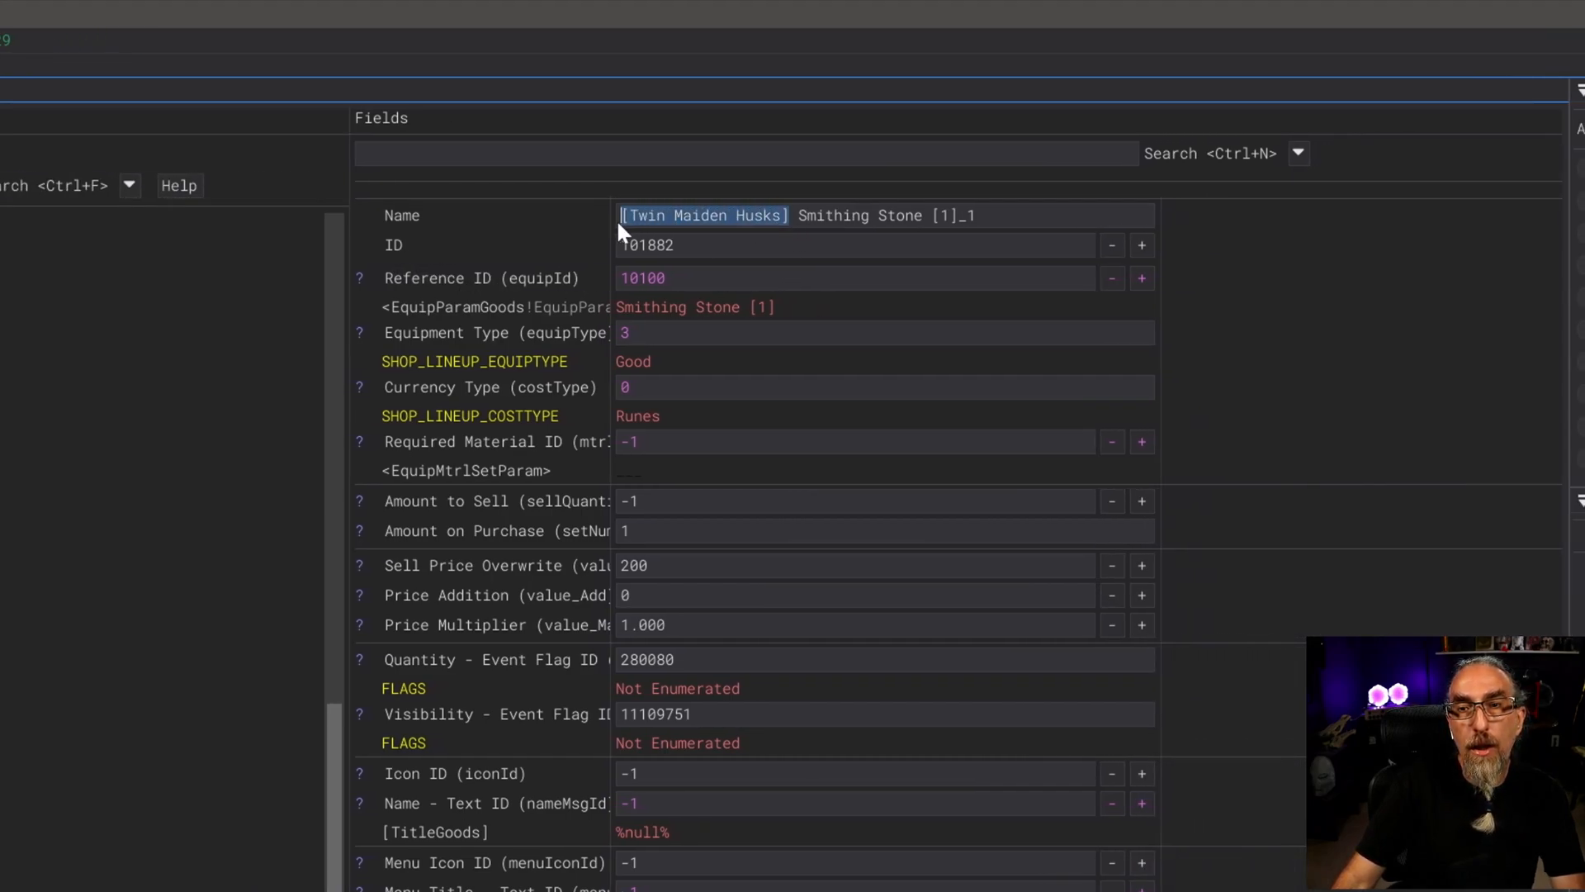
mouse_move(800, 269)
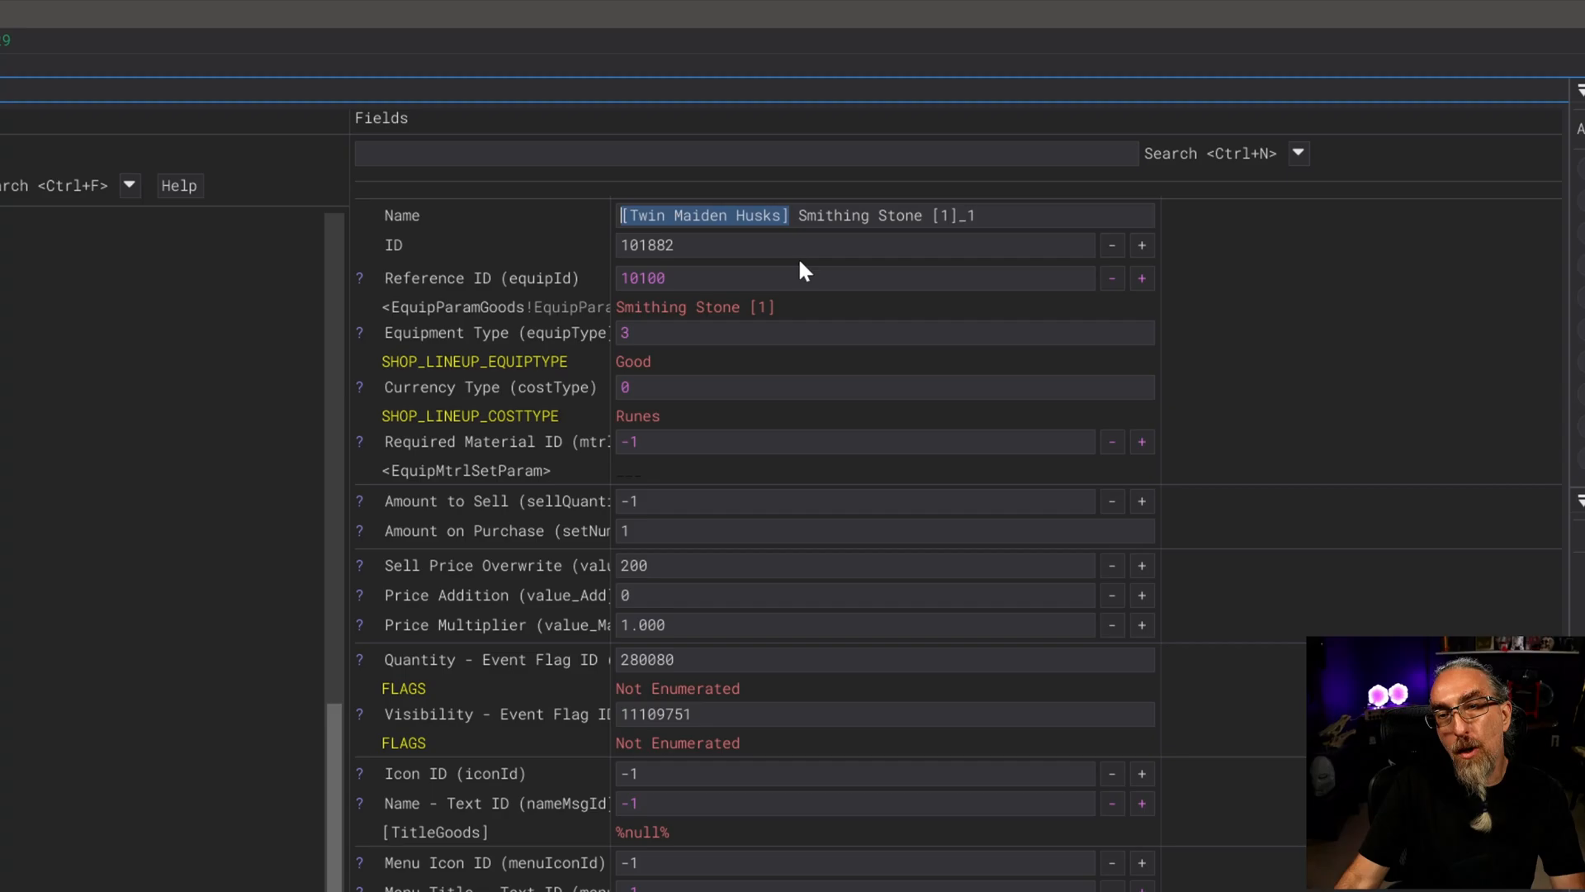
scroll("down", 3)
type("Ancient Dragon ")
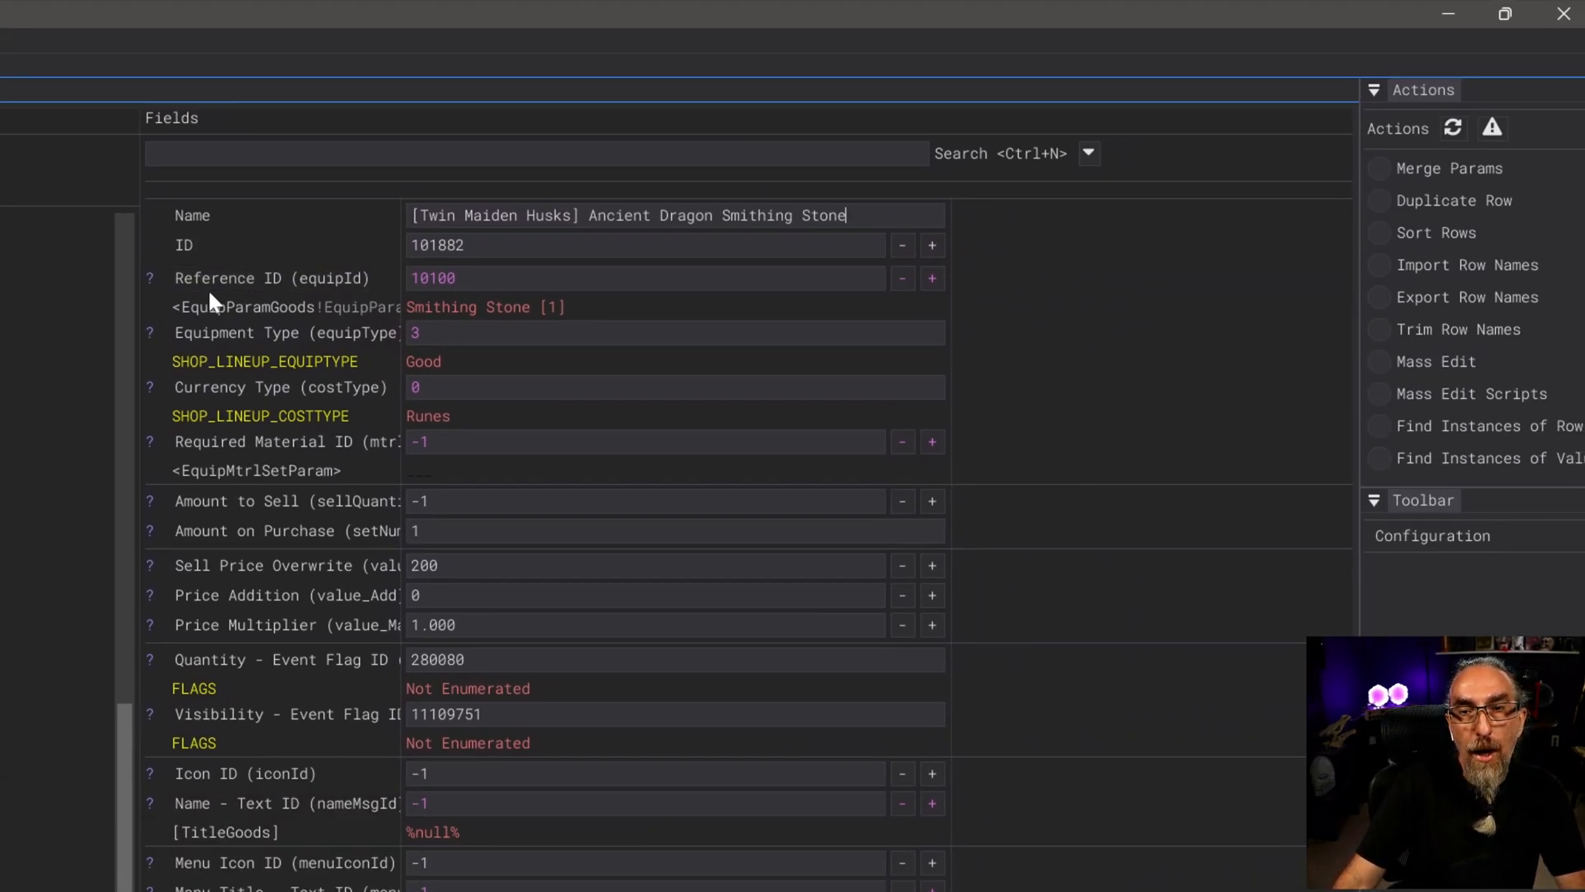
mouse_move(470, 251)
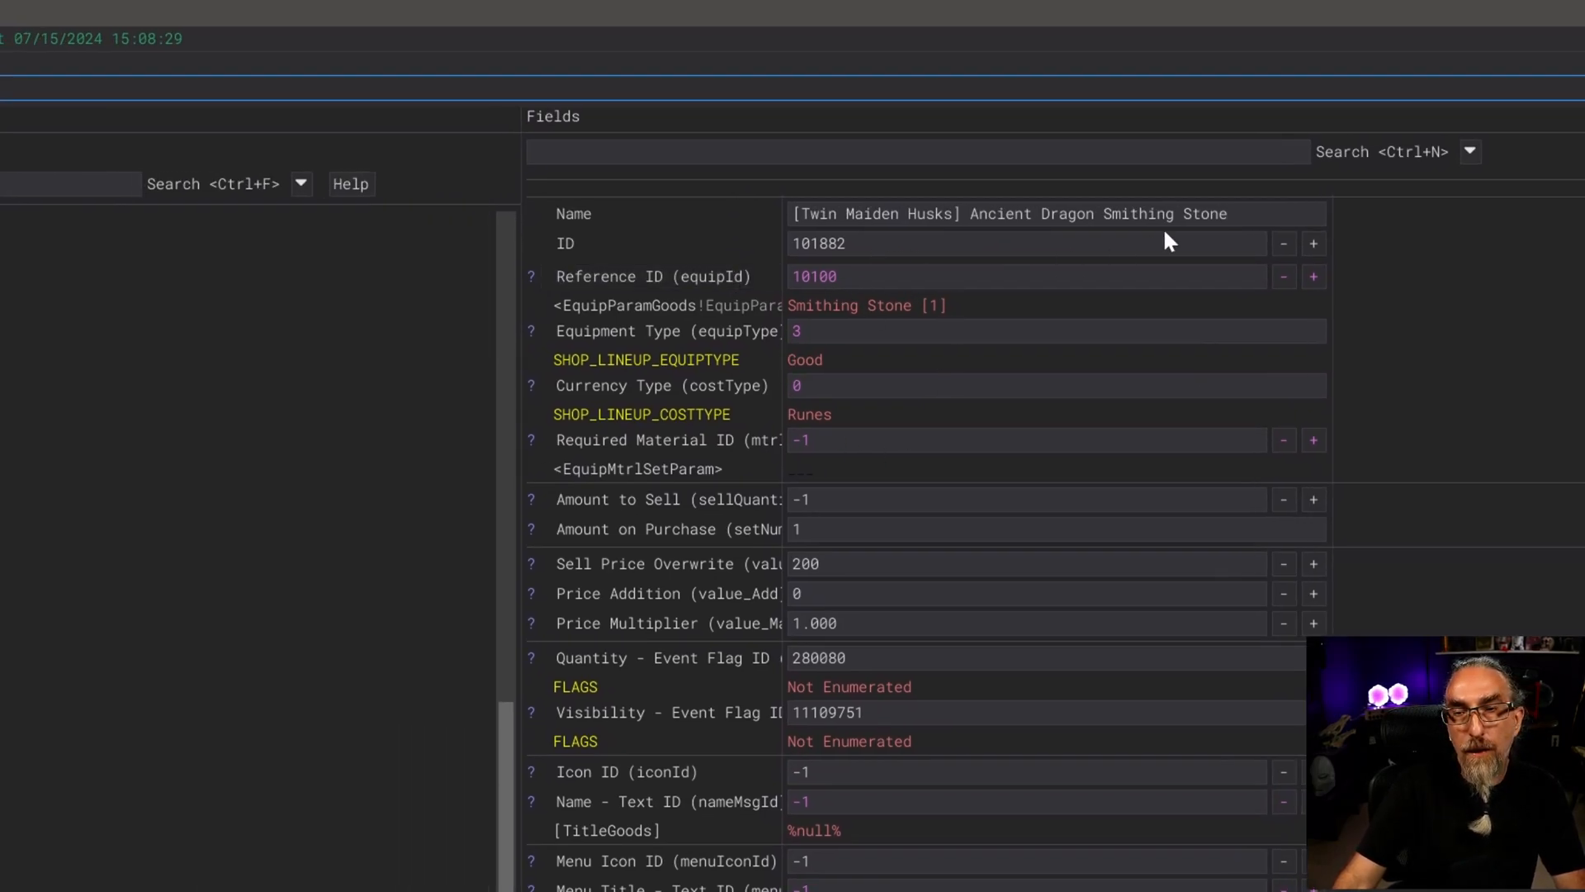
double_click(814, 276)
type("10140")
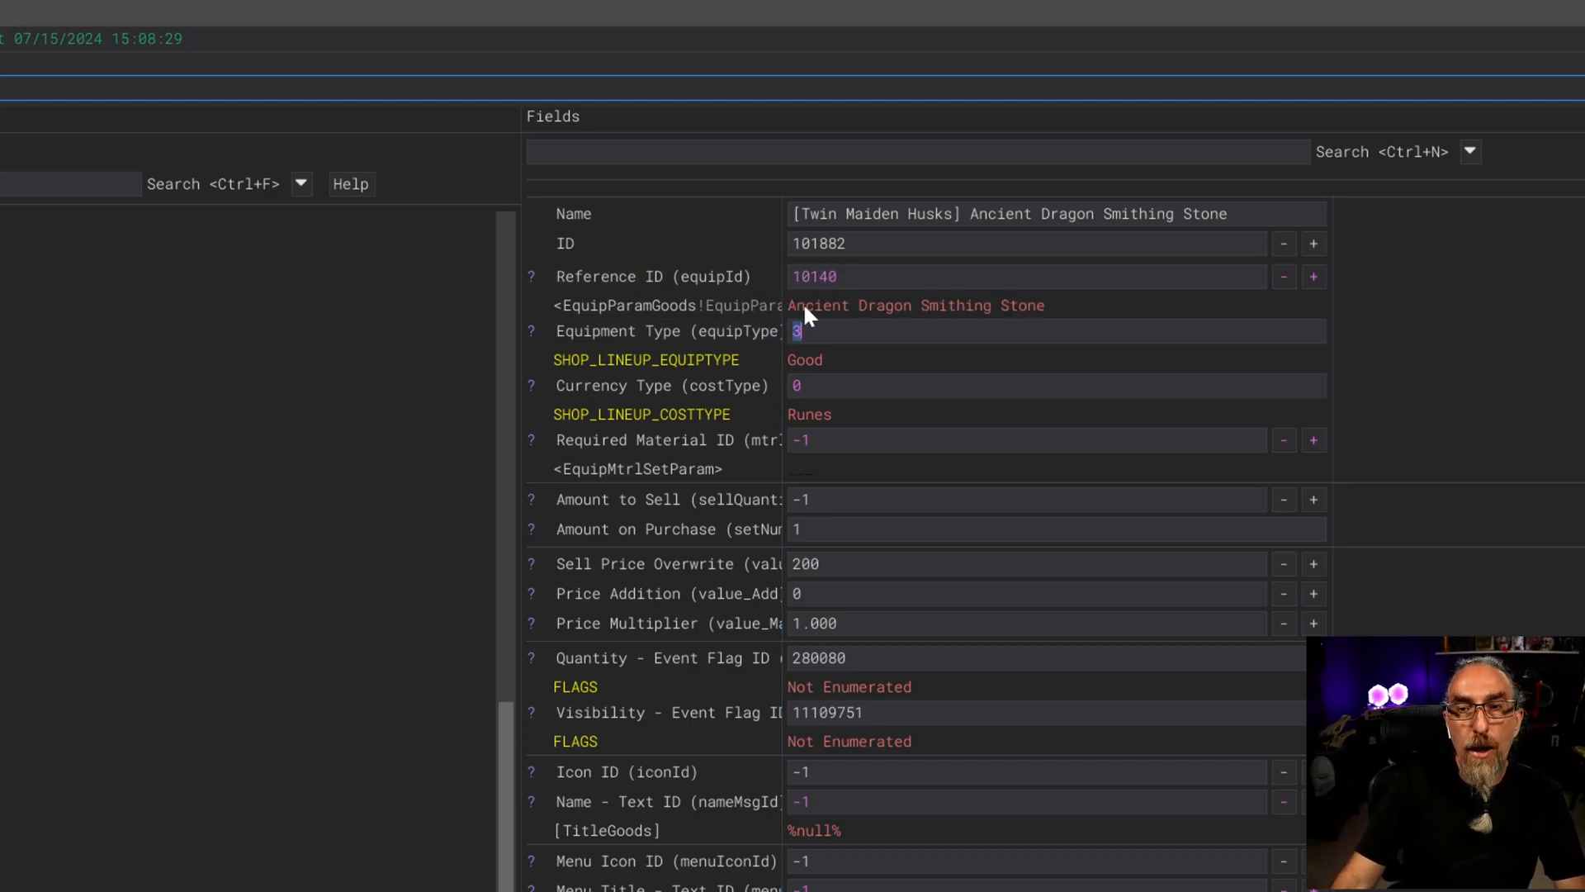
mouse_move(819, 337)
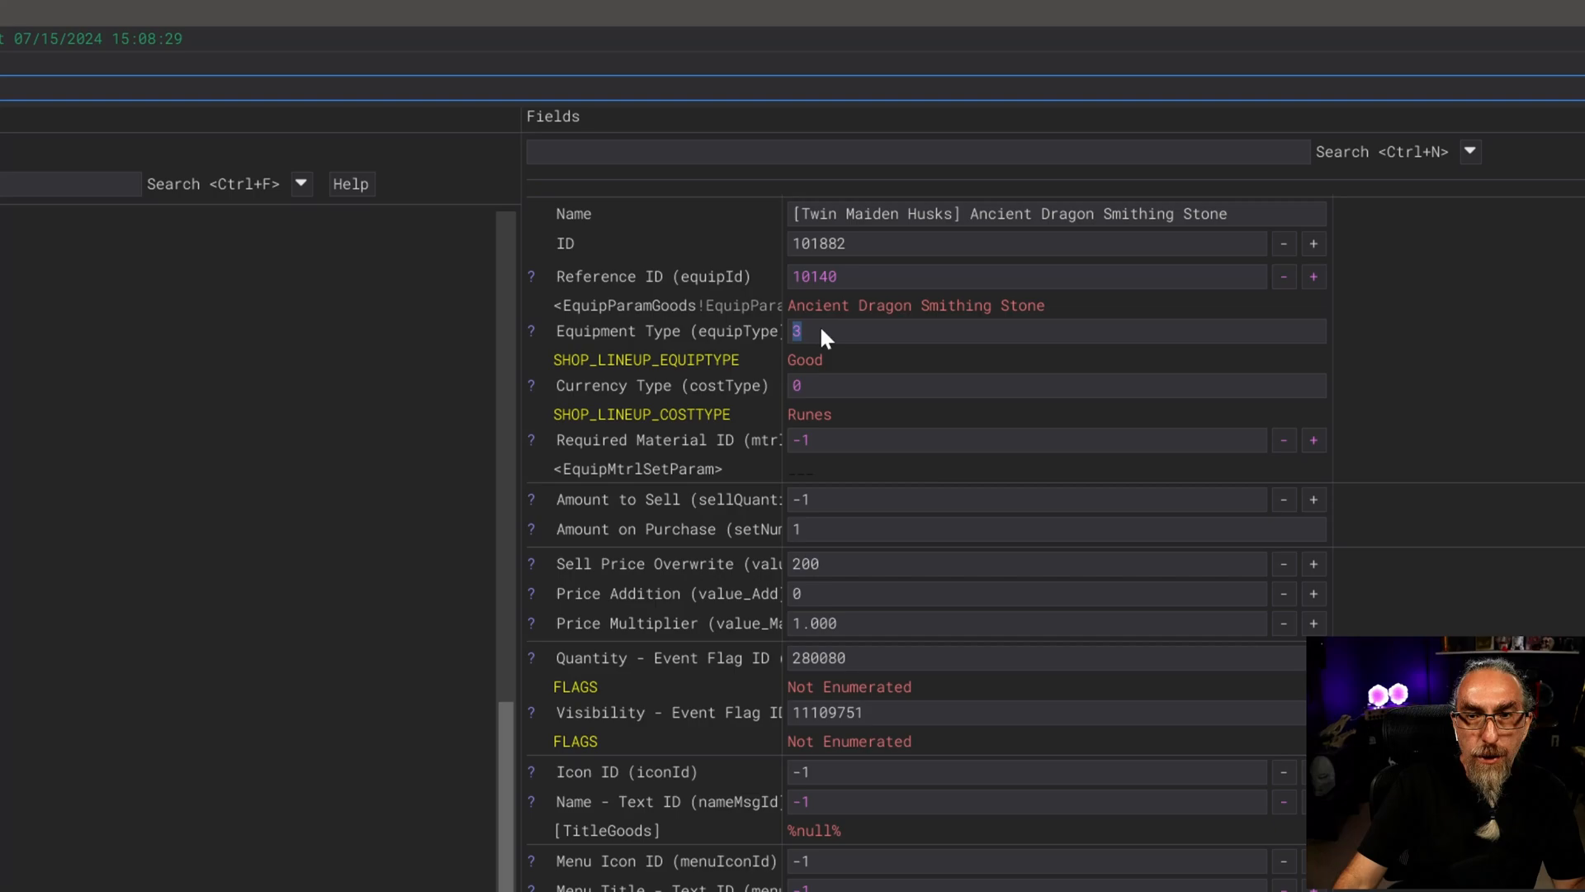
mouse_move(709, 519)
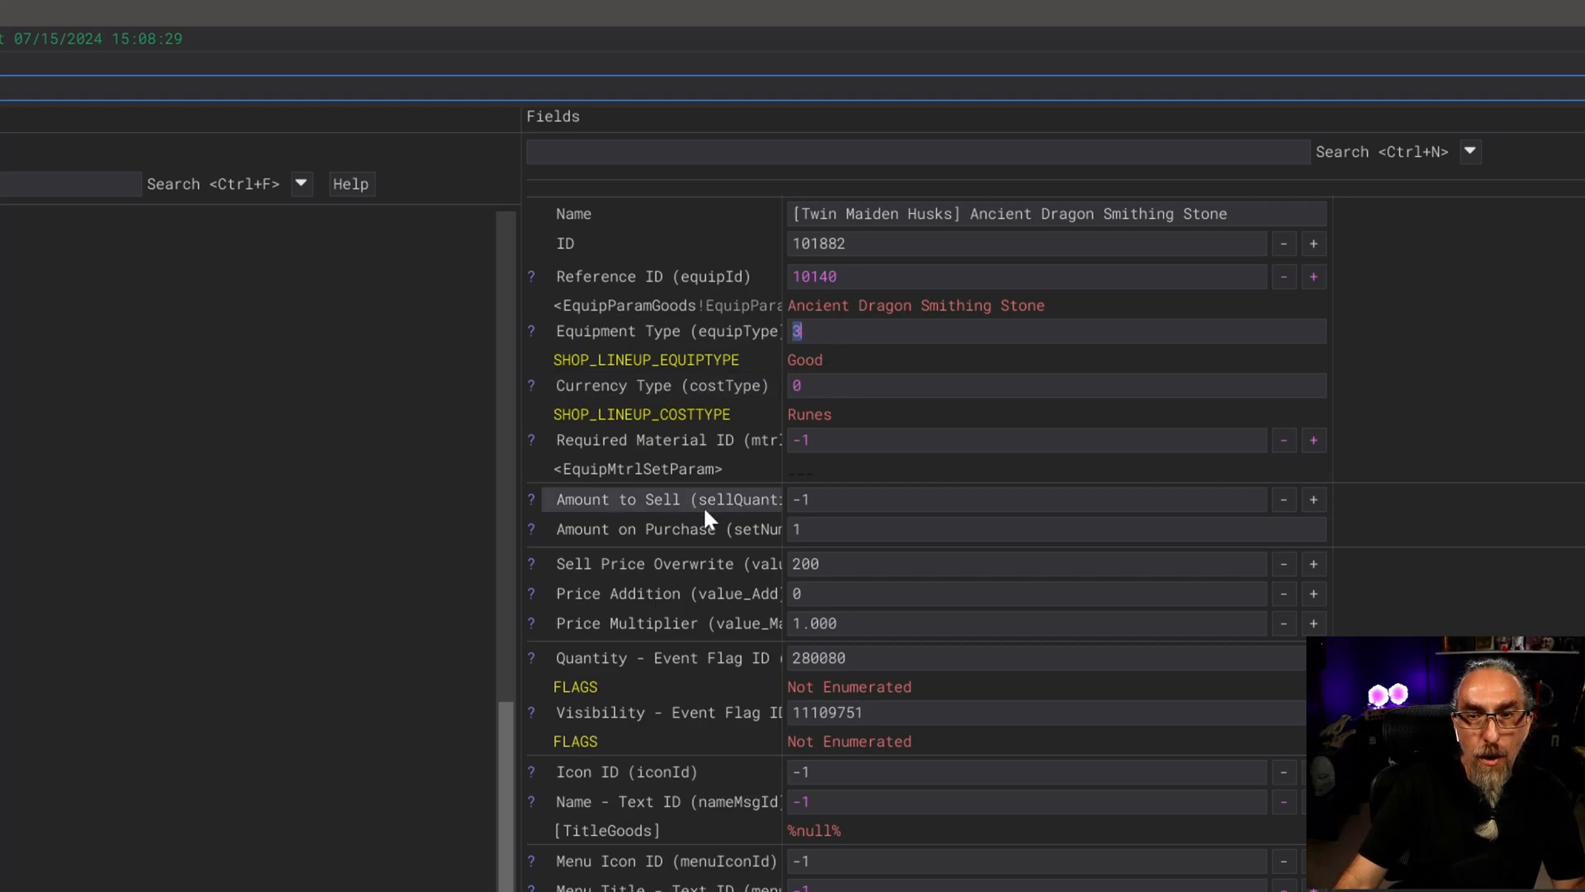
mouse_move(576, 584)
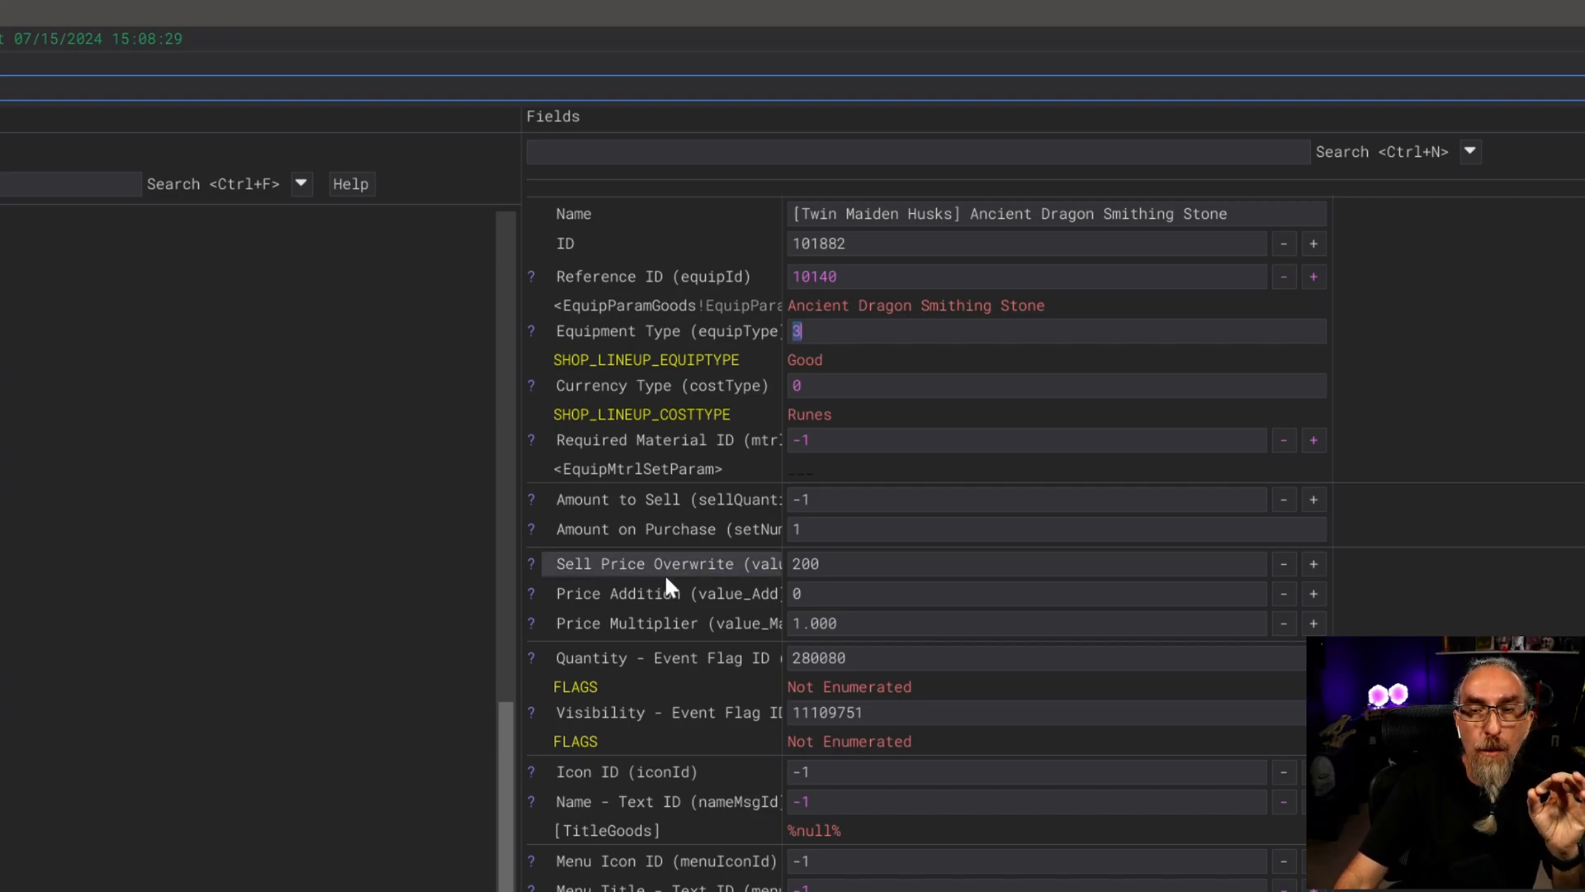
Change the row's Sell Price Overwrite from 200 to 1000 runes
type("100")
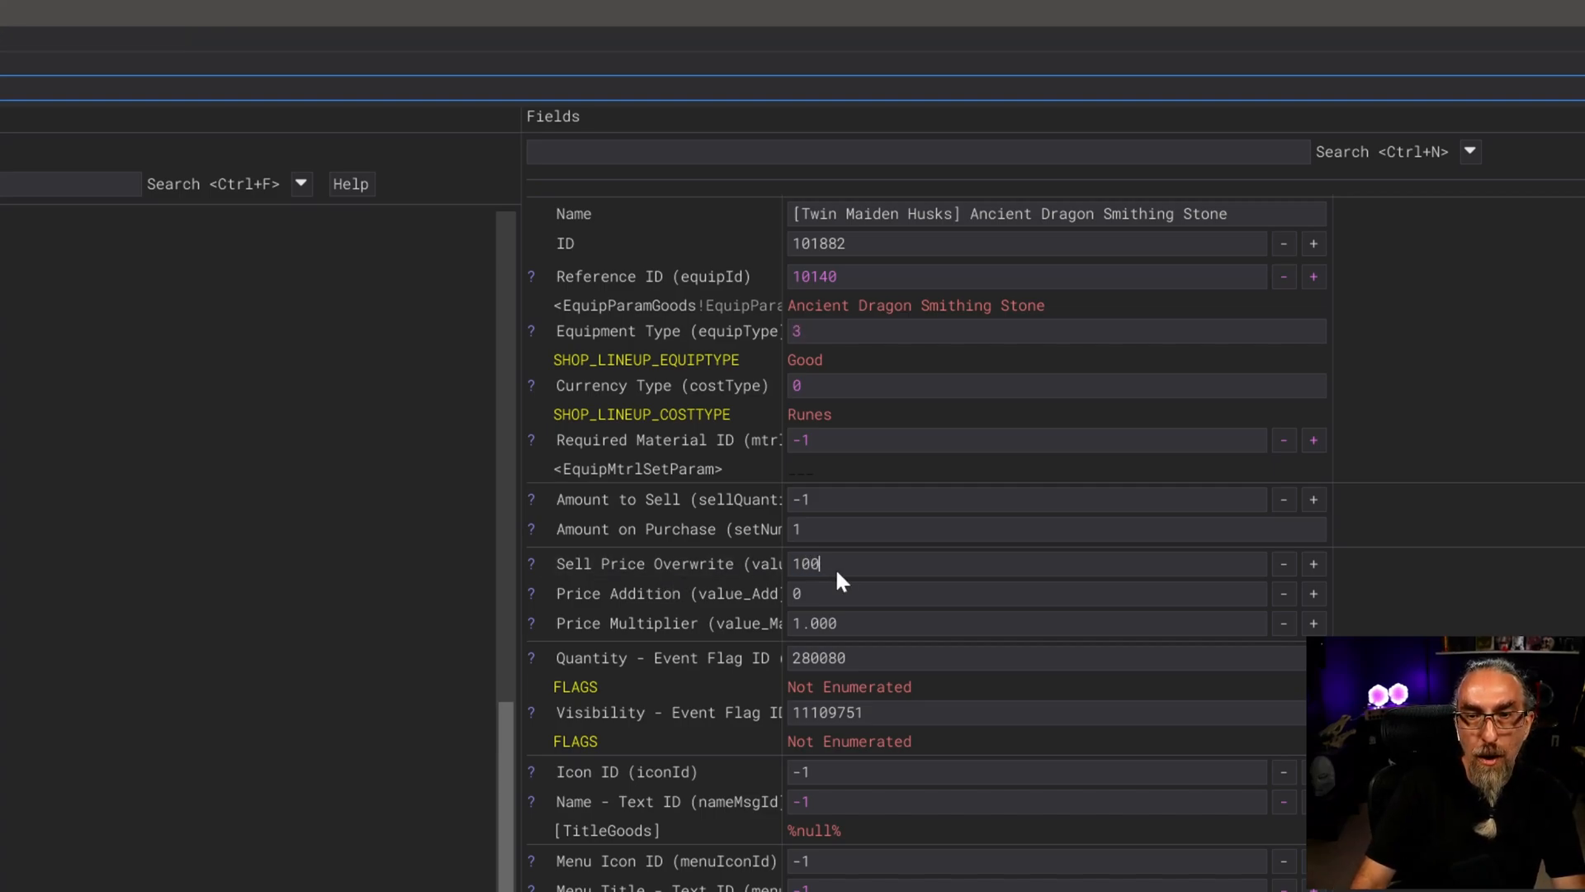
type("0")
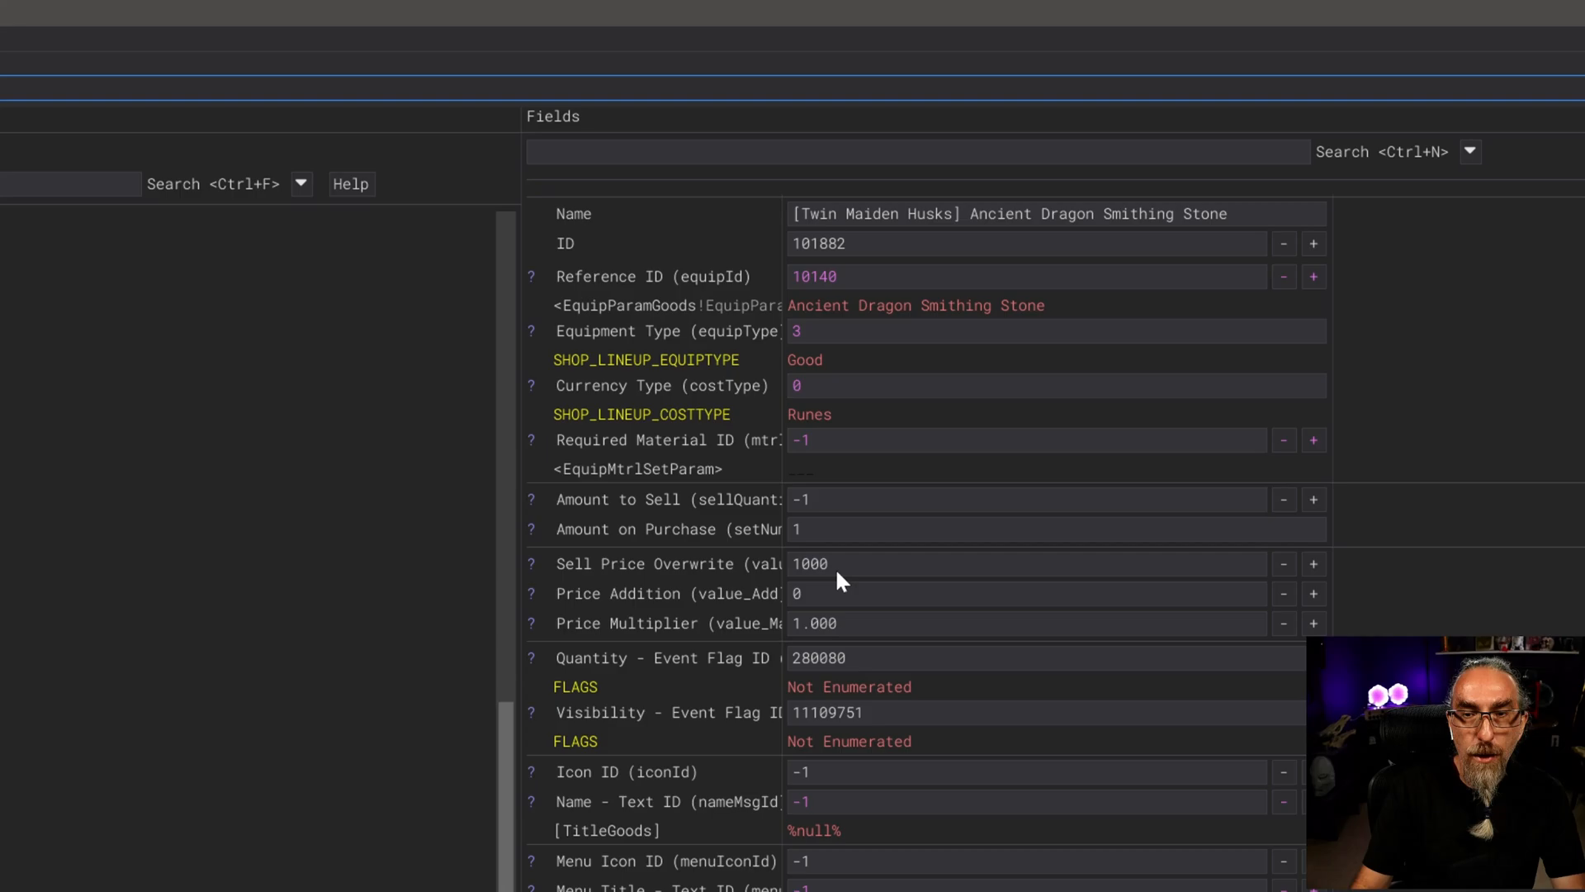
Set Visibility Event Flag ID to 0 and keep Amount to Sell at -1 for unlimited stock
left_click(800, 593)
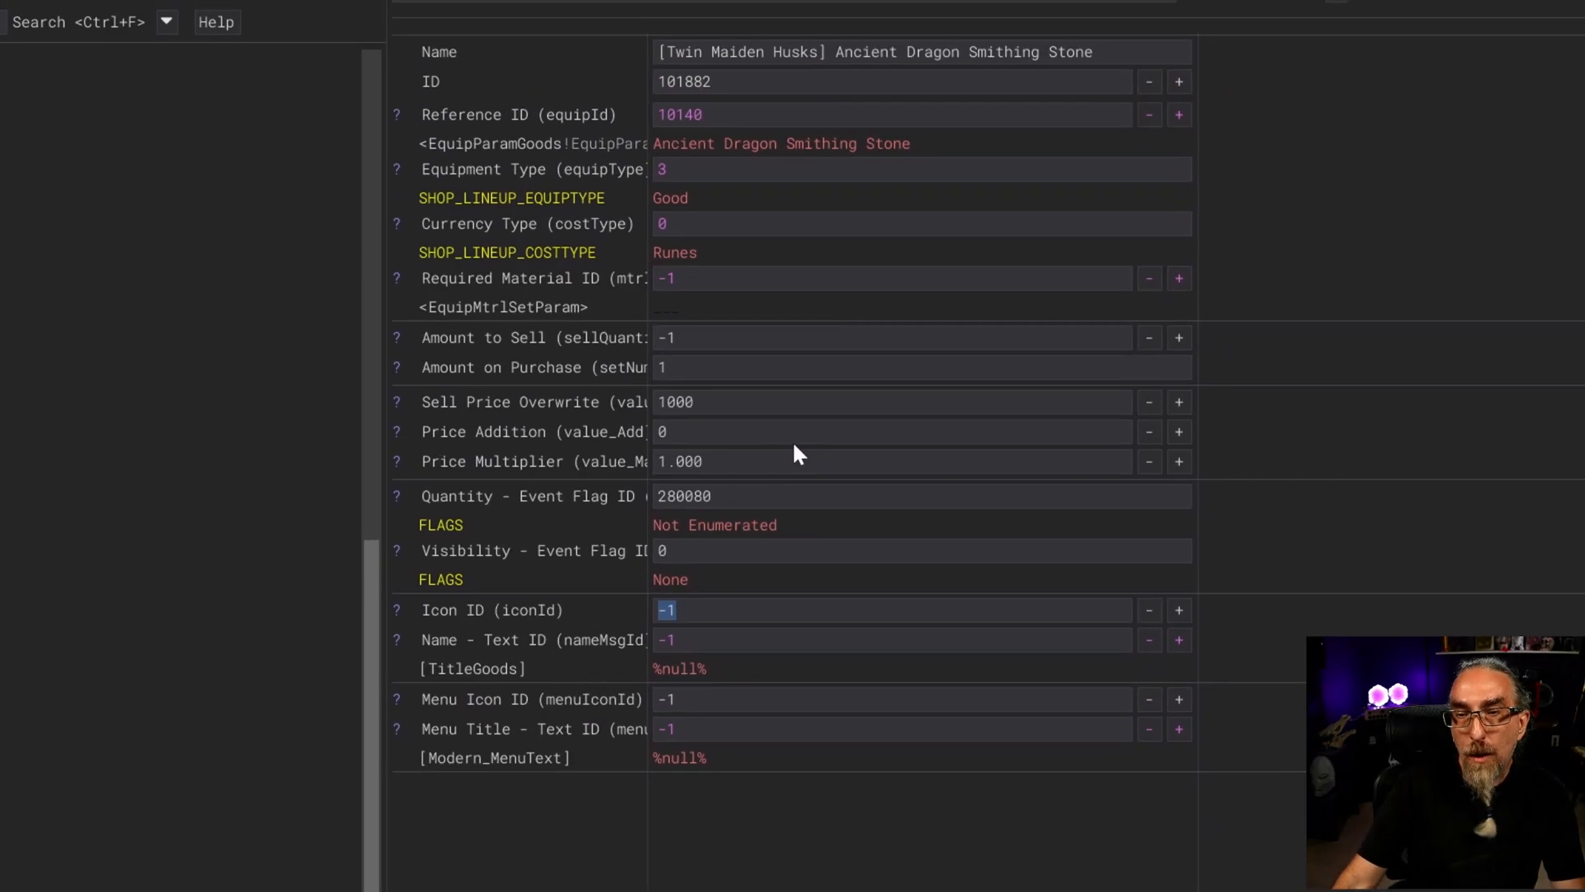
mouse_move(467, 349)
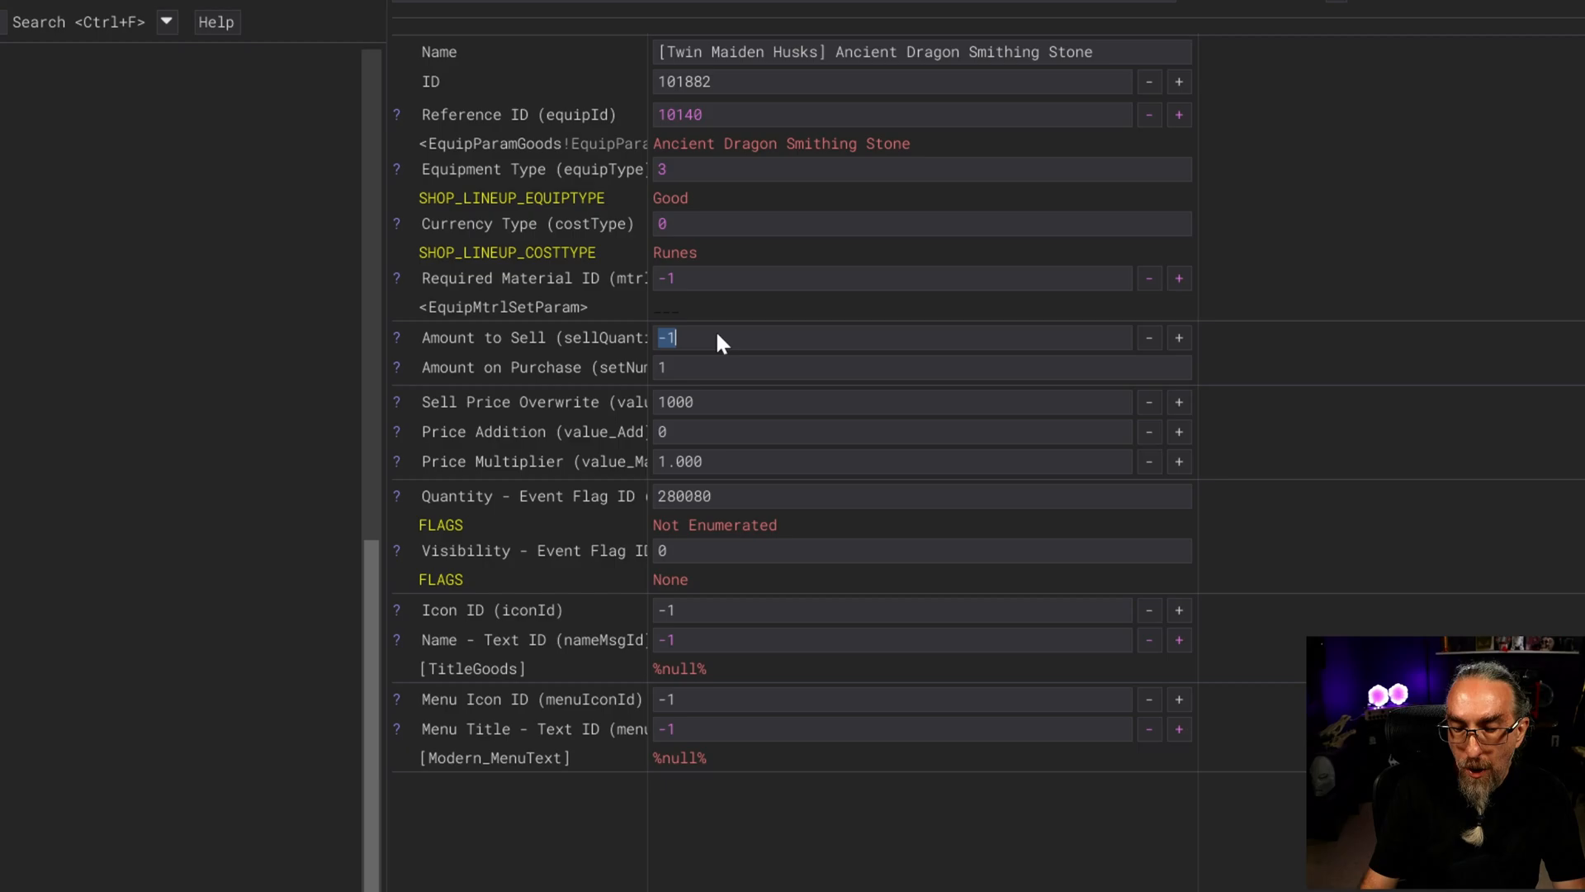
type("\\")
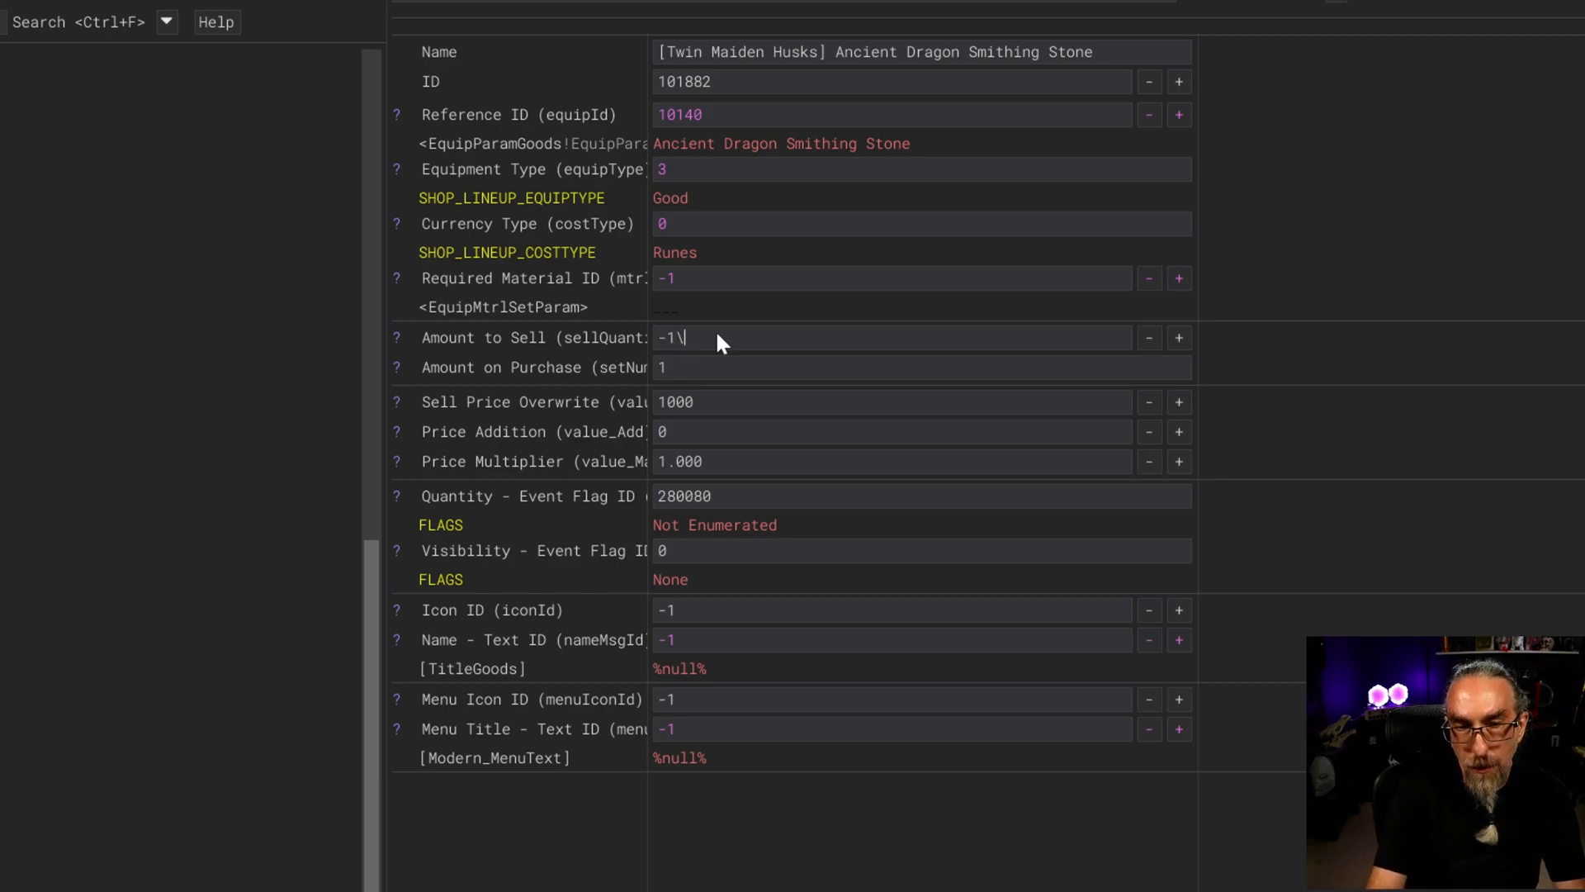
type("5")
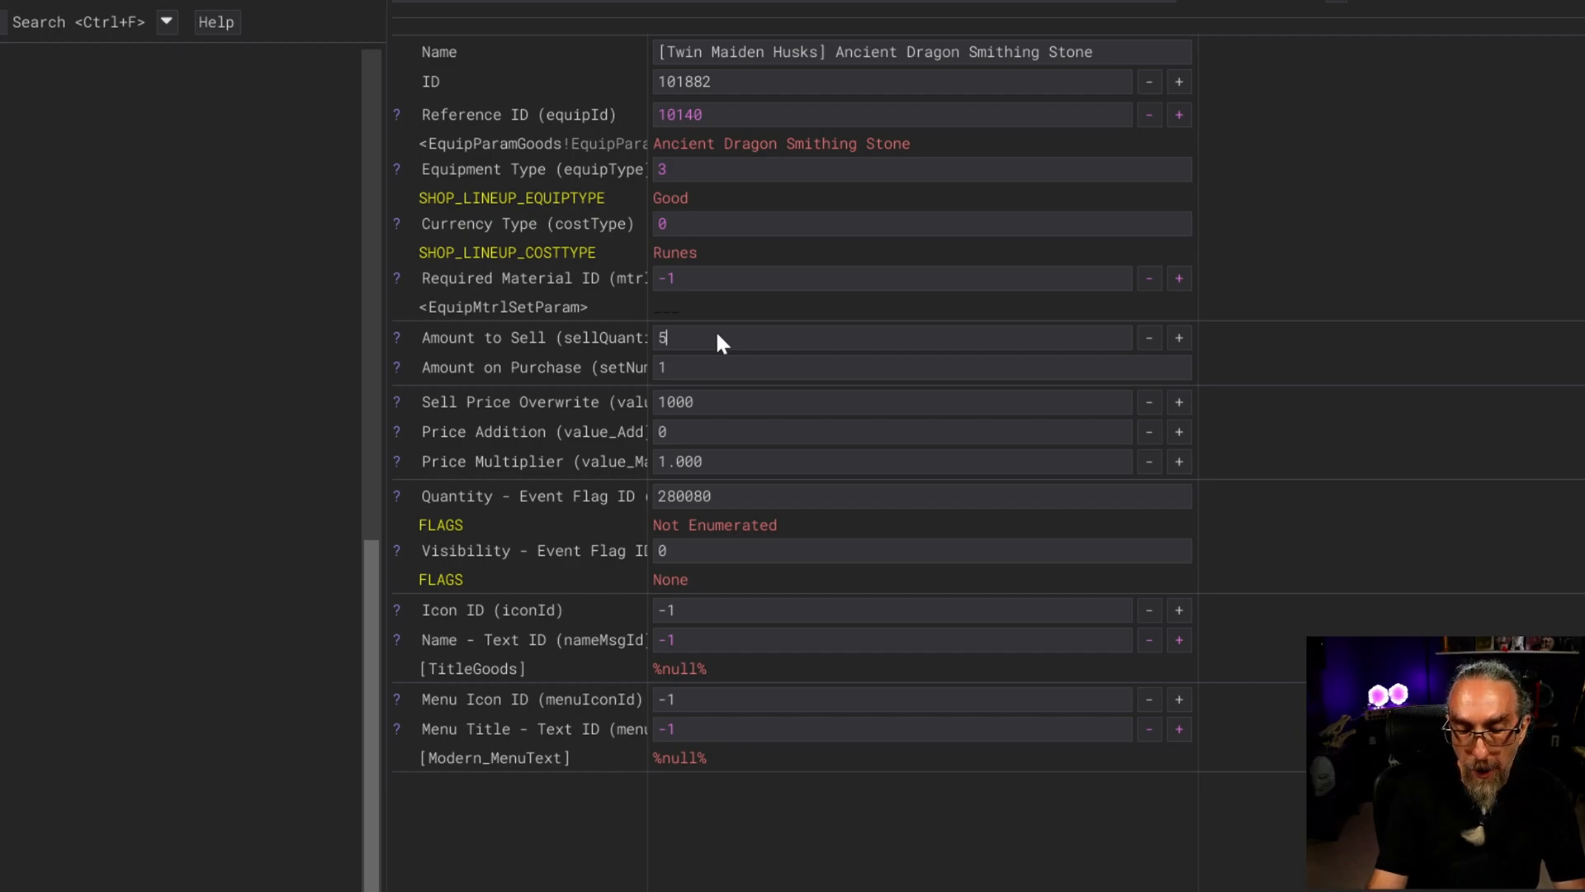
type("-1")
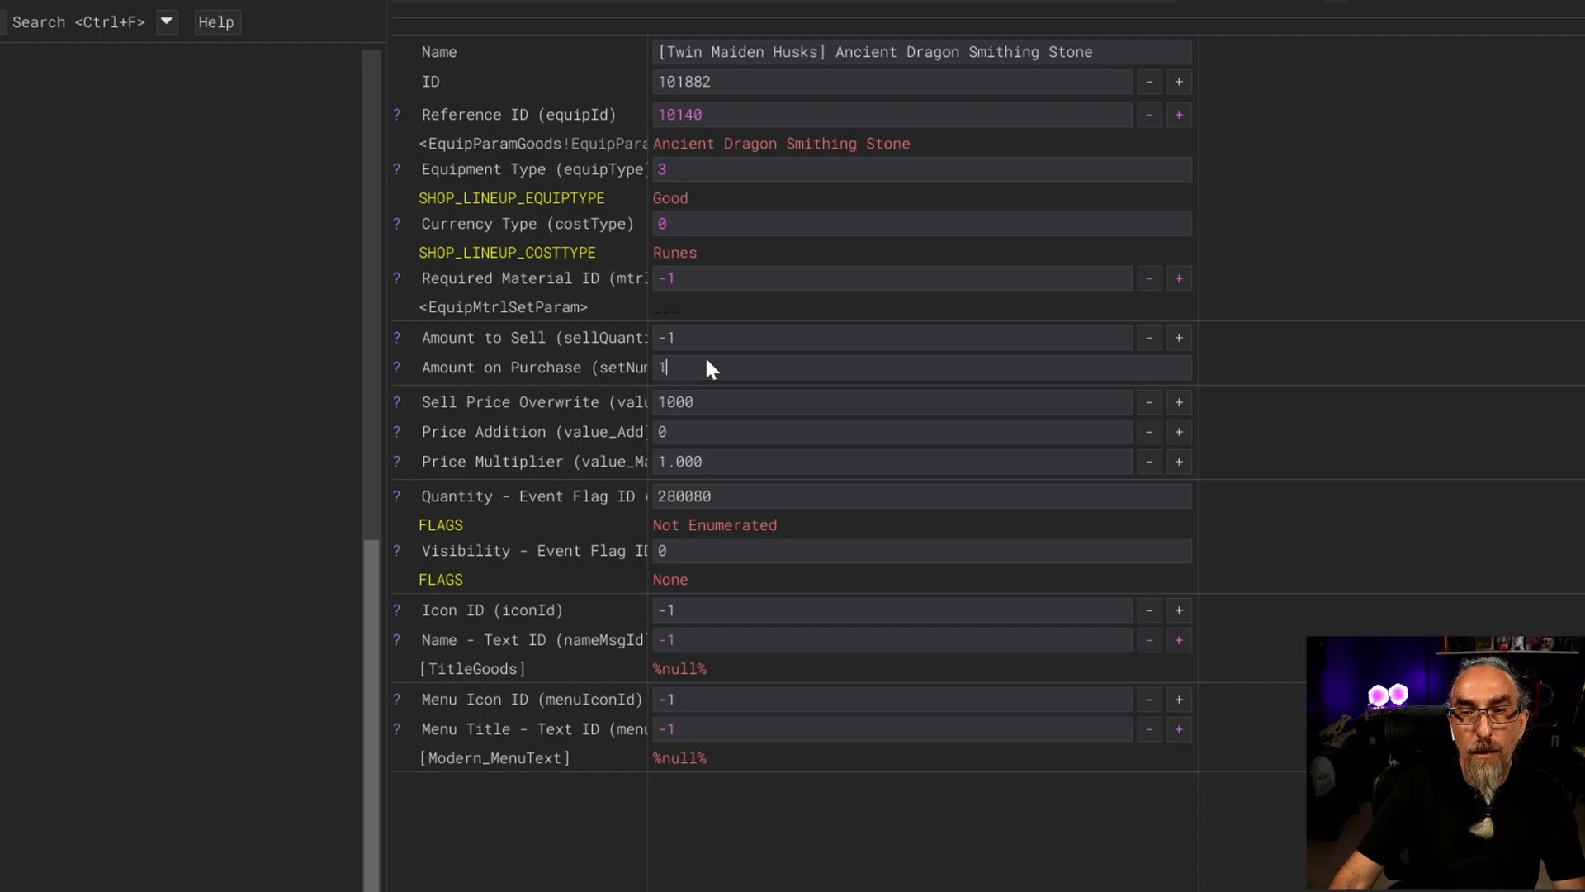
right_click(554, 703)
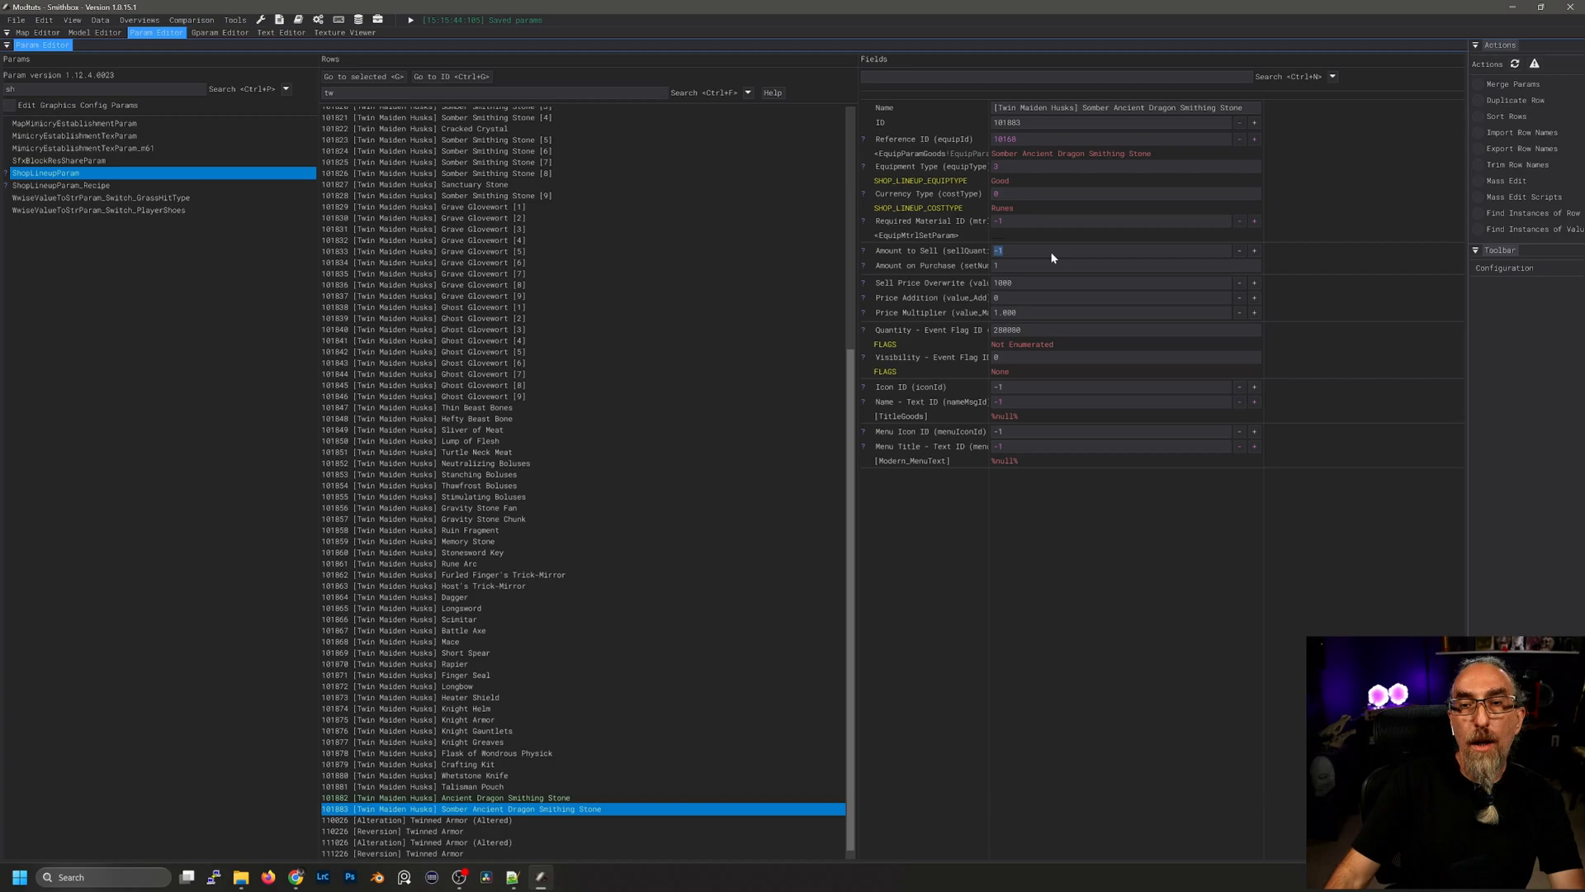
mouse_move(1030, 286)
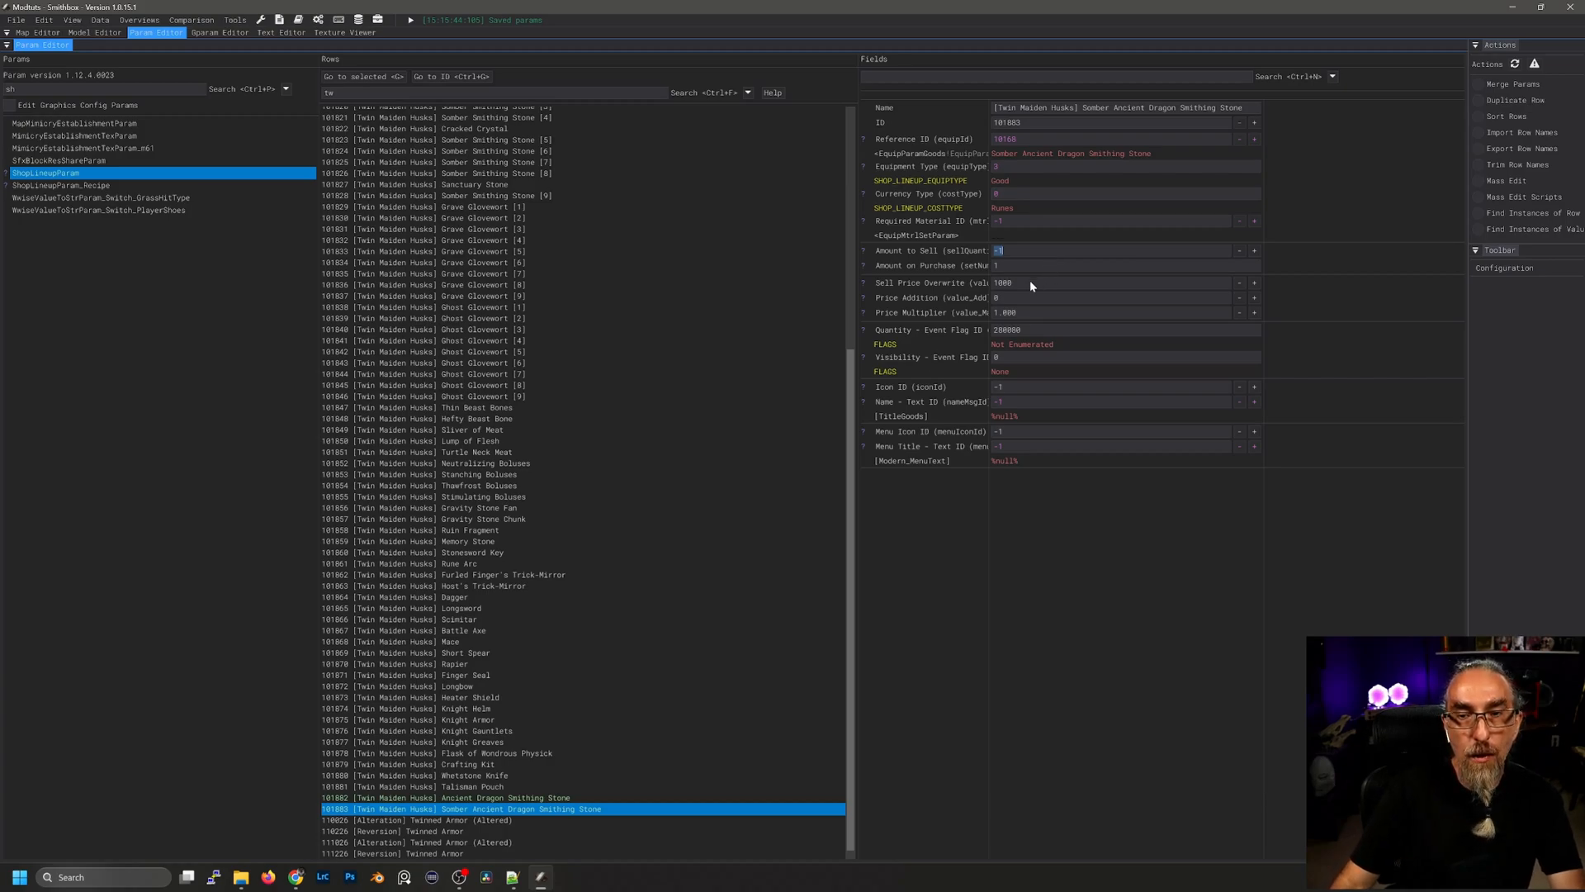
Change row 101883's Sell Price Overwrite from 1000 to 2000 runes
left_click(1002, 282)
type("2000")
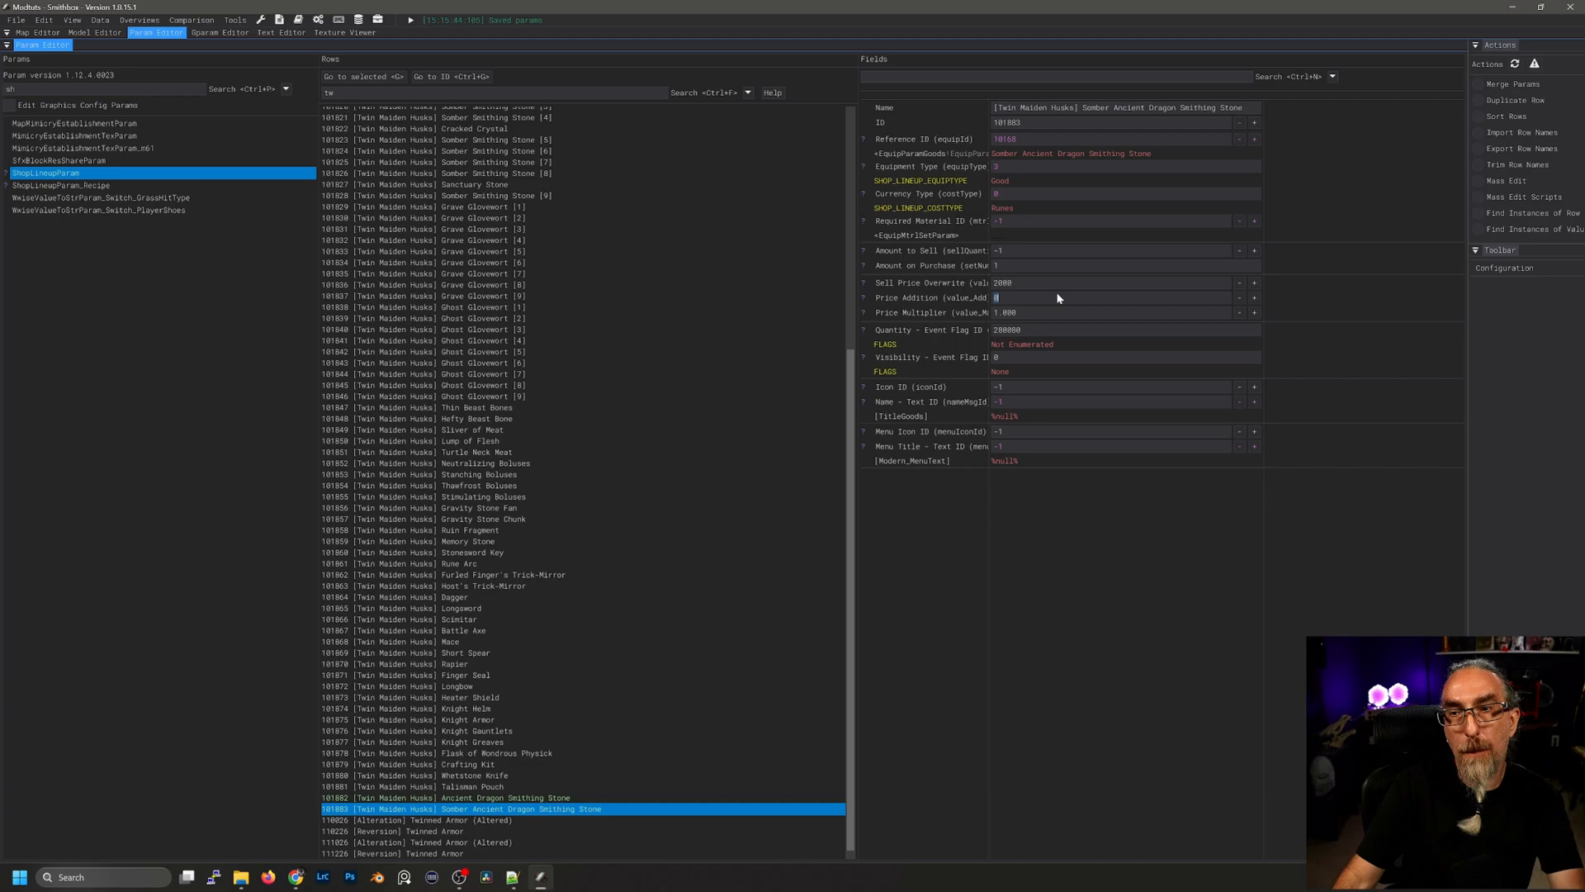
mouse_move(761, 284)
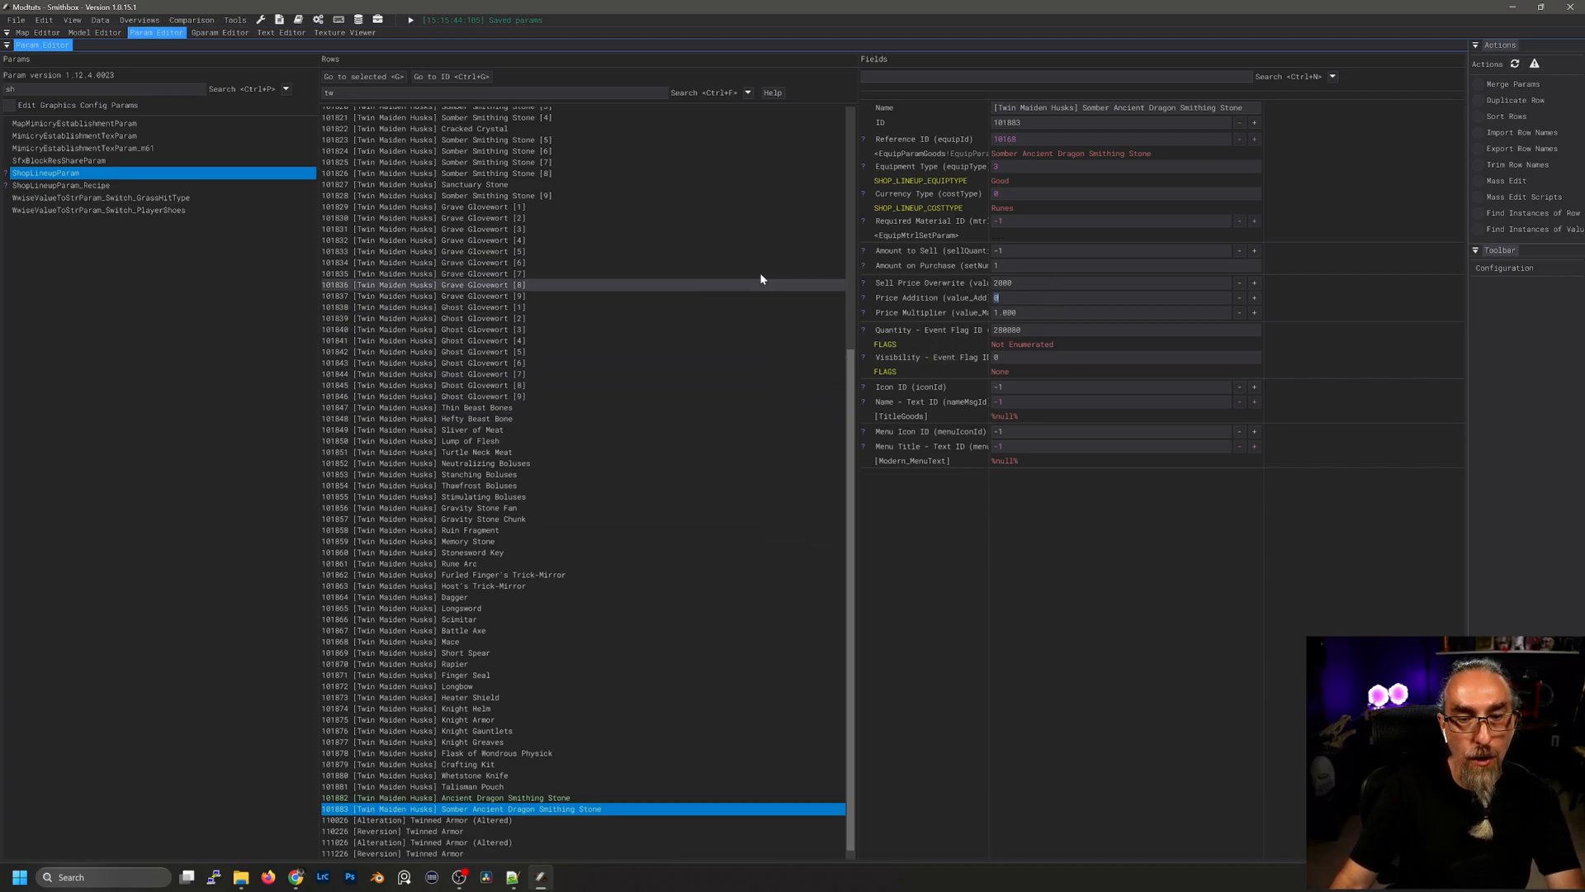
Save all modified params so the project's regulation.bin is updated
left_click(17, 19)
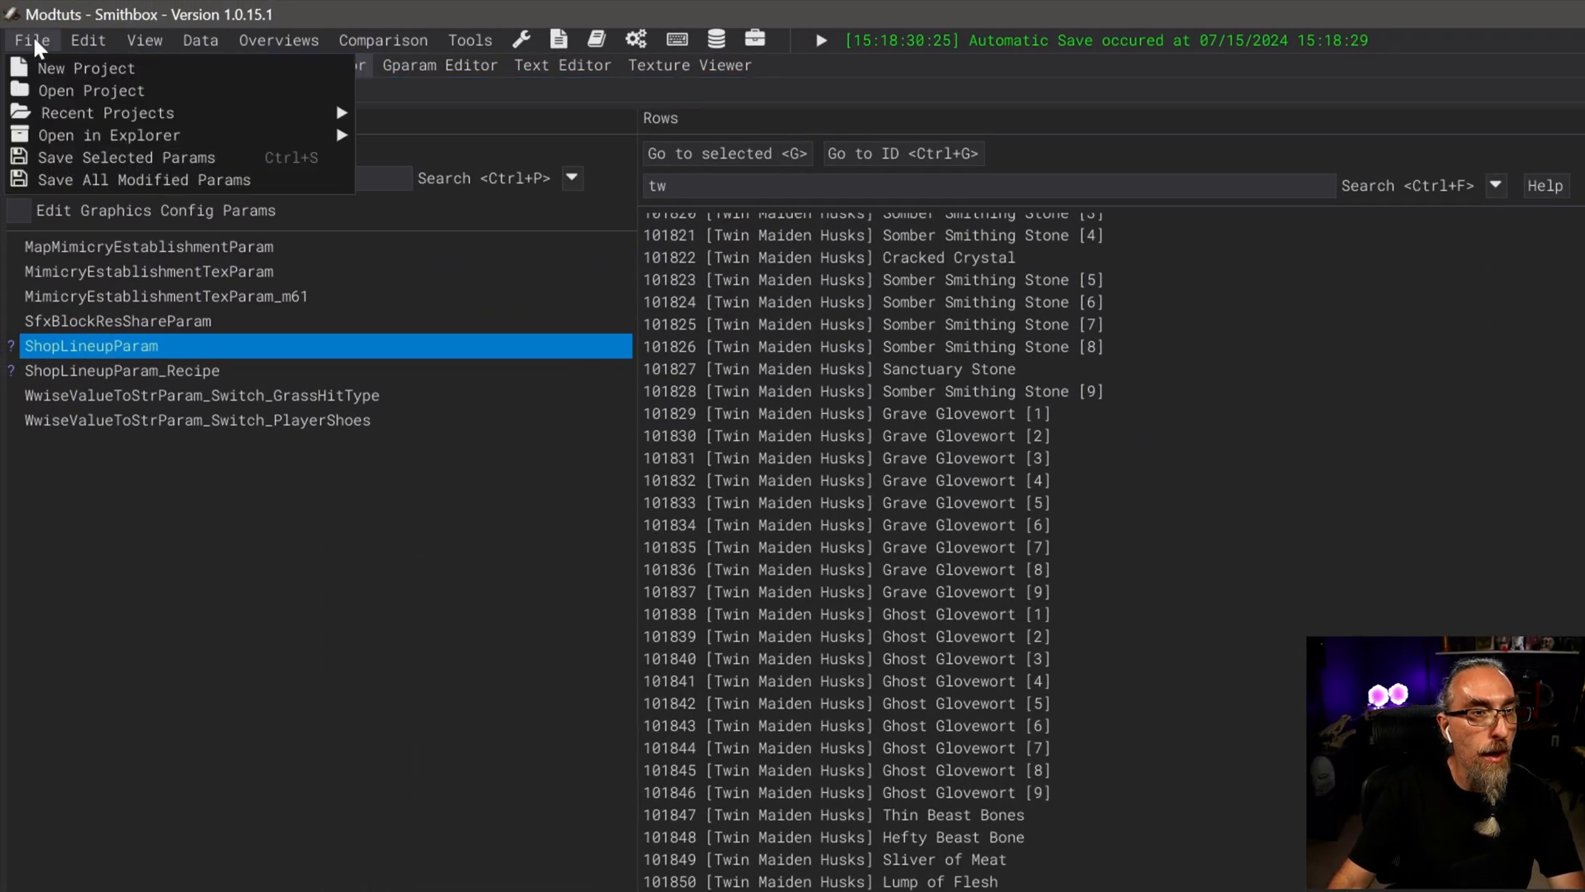
mouse_move(111, 187)
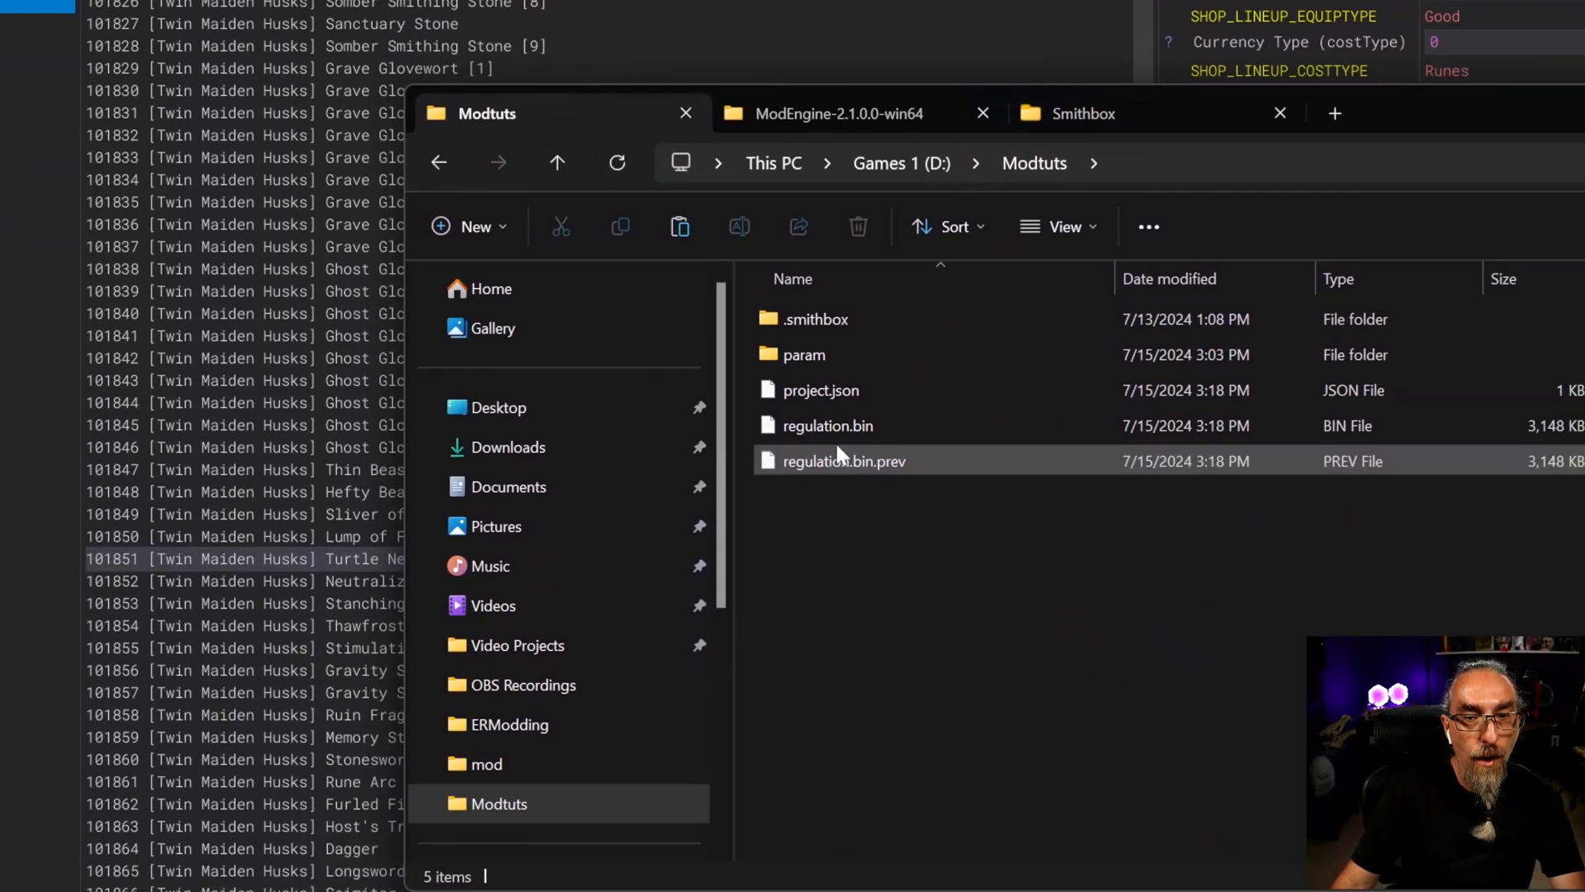
Copy regulation.bin into the ModEngine mod folder, replacing the existing file
left_click(825, 424)
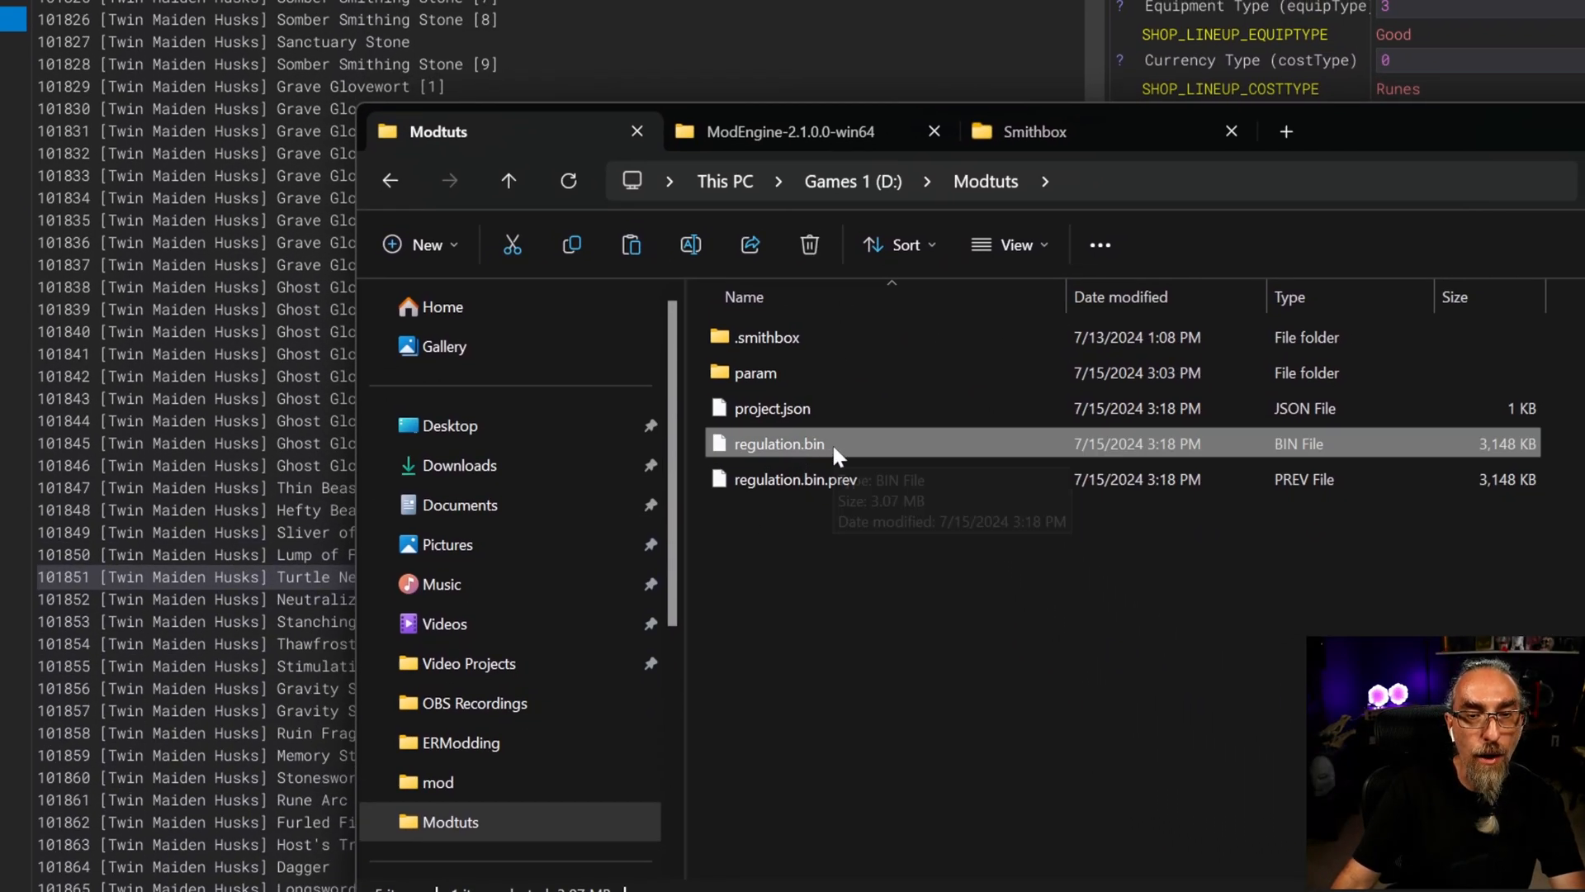
left_click(789, 429)
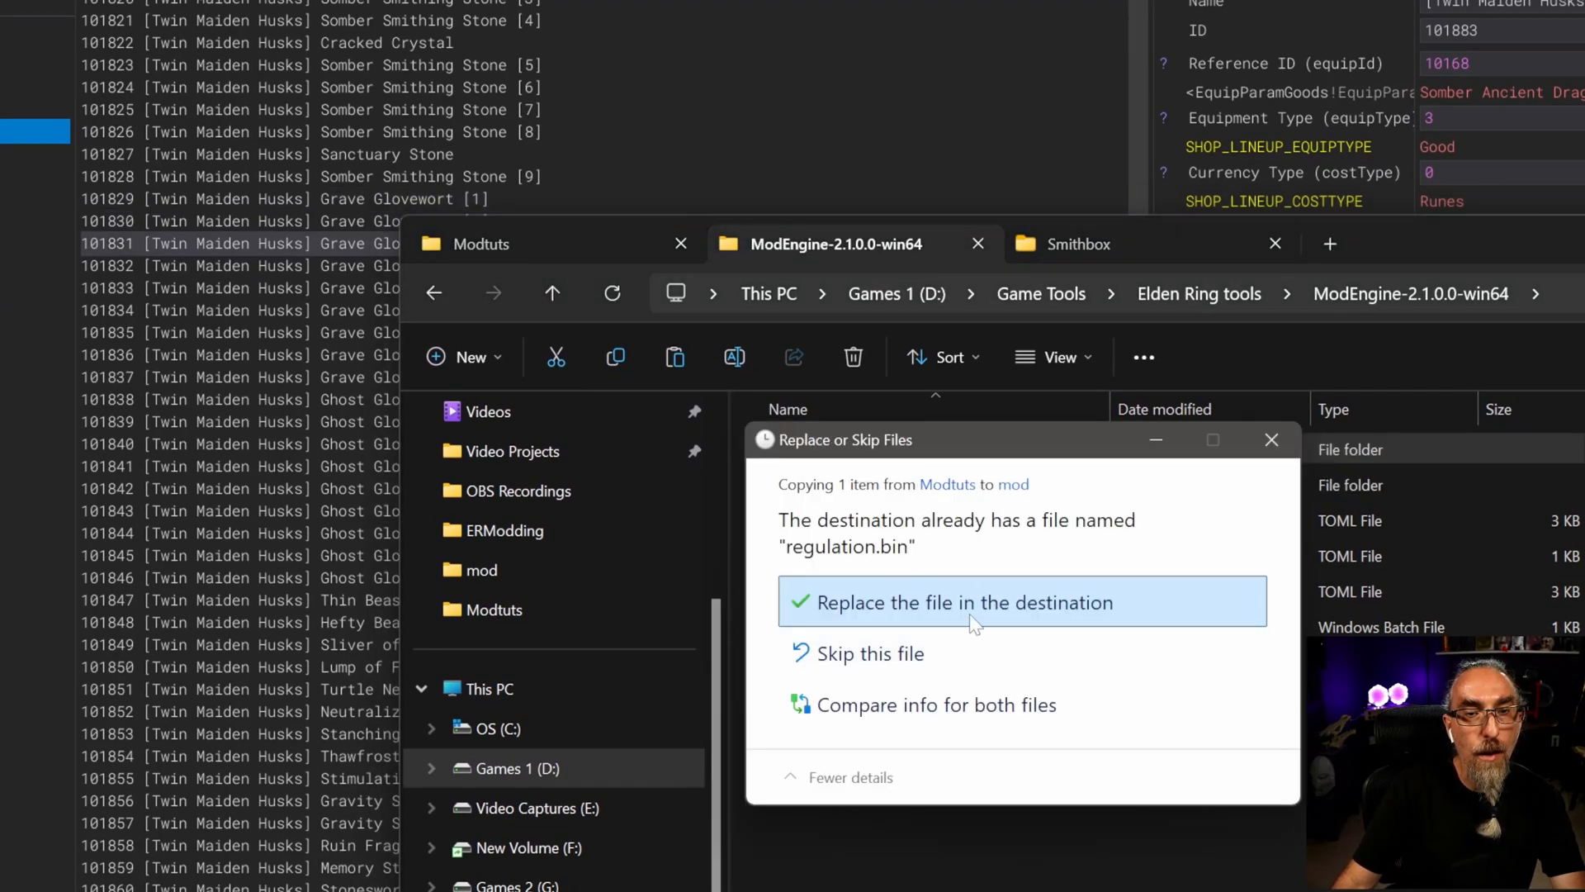
left_click(962, 601)
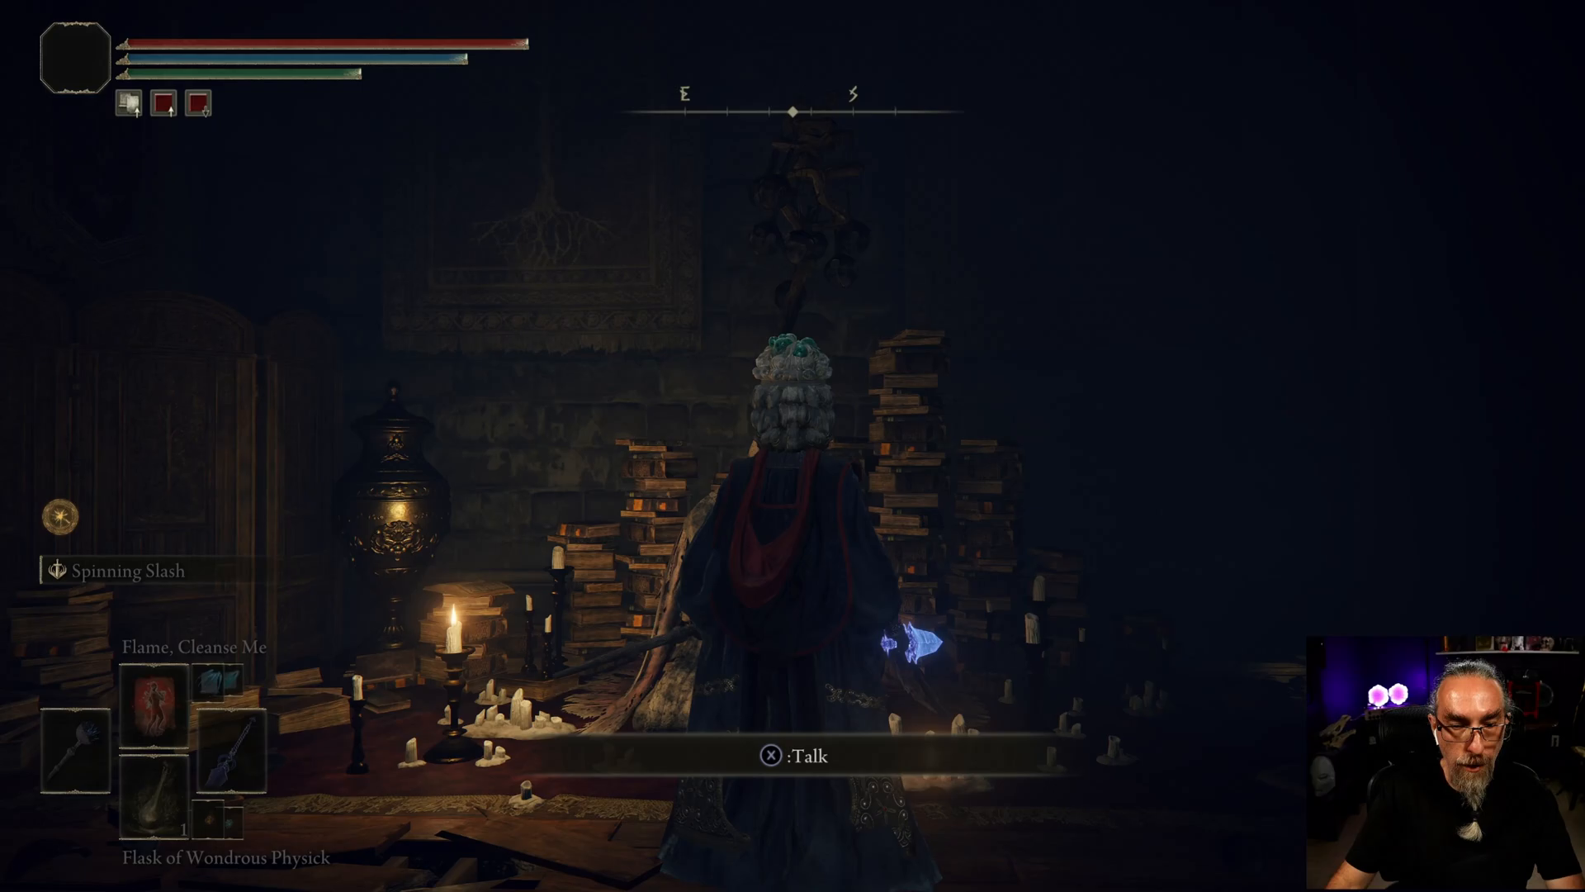
Talk to the Twin Maiden Husks to bring up their purchase menu
key("x")
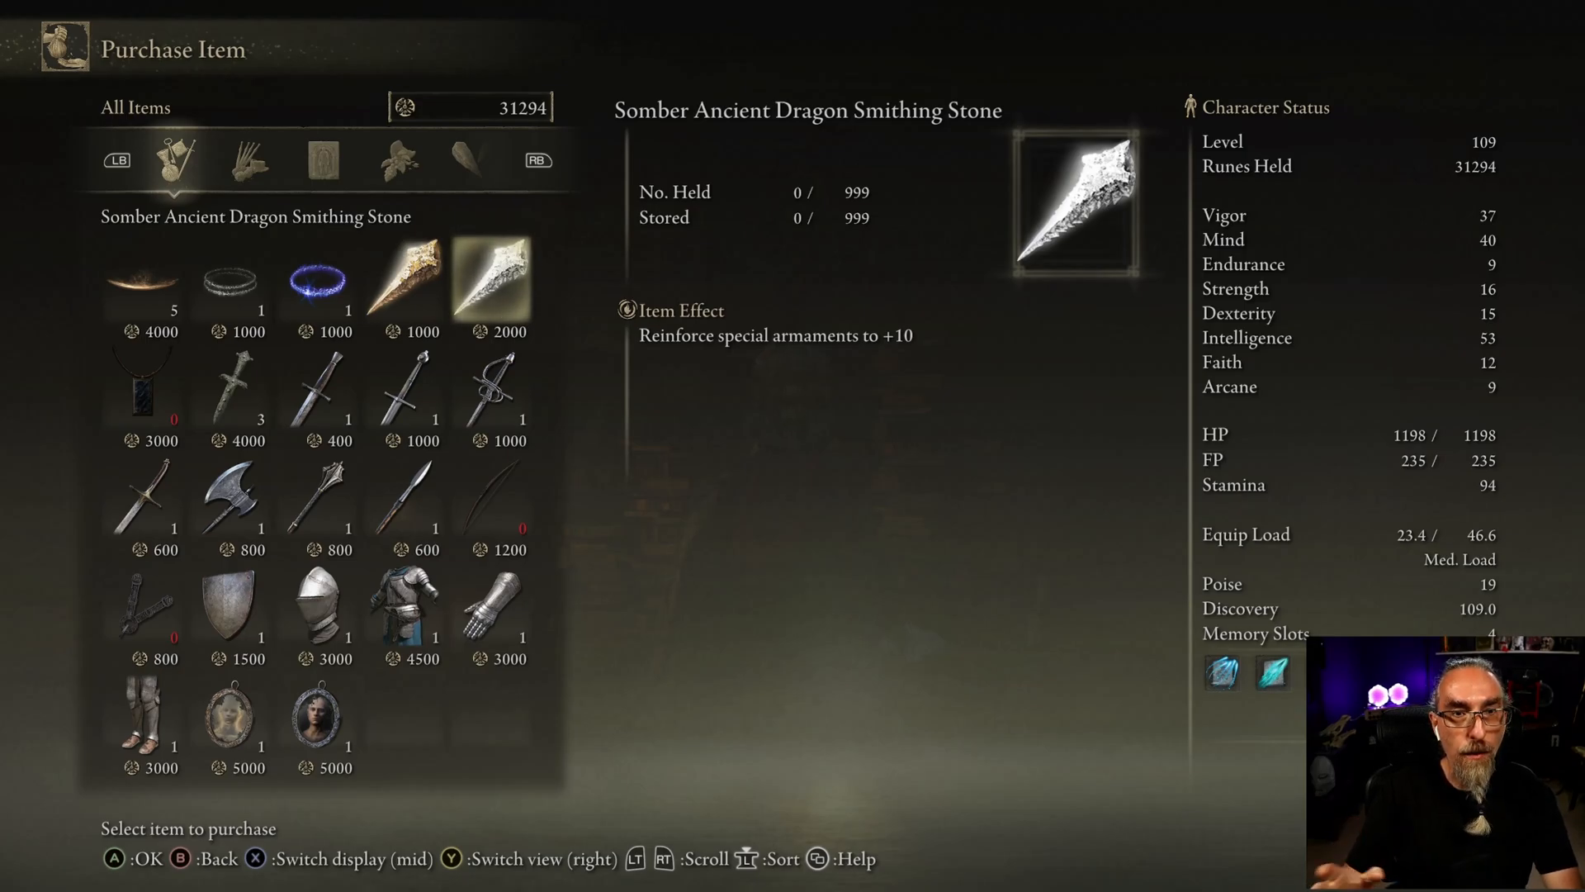
left_click(403, 281)
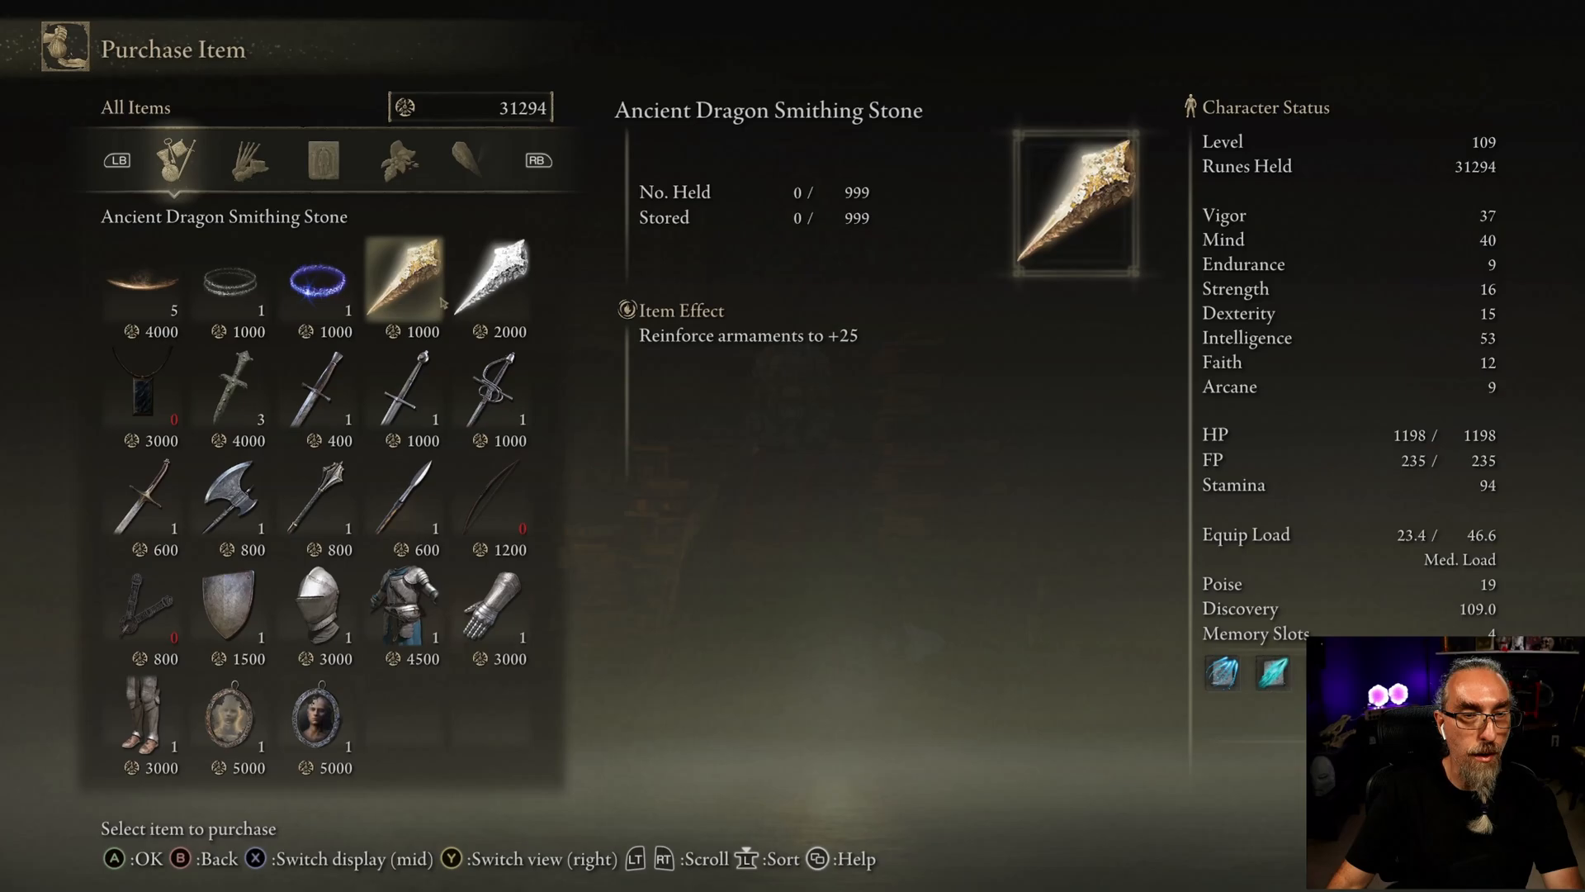
left_click(142, 280)
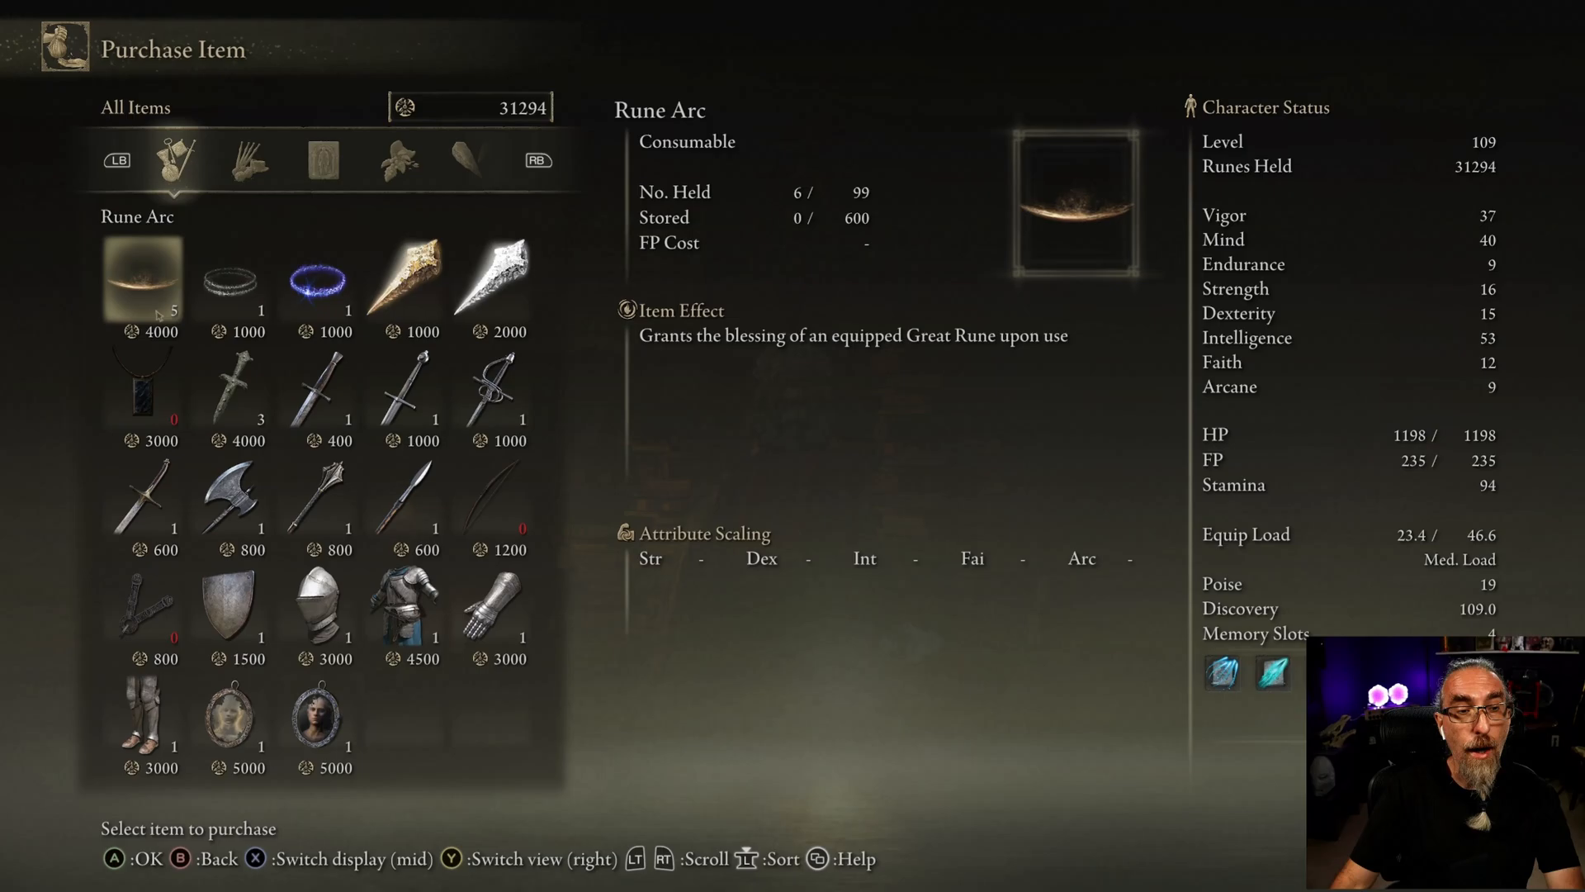
left_click(403, 277)
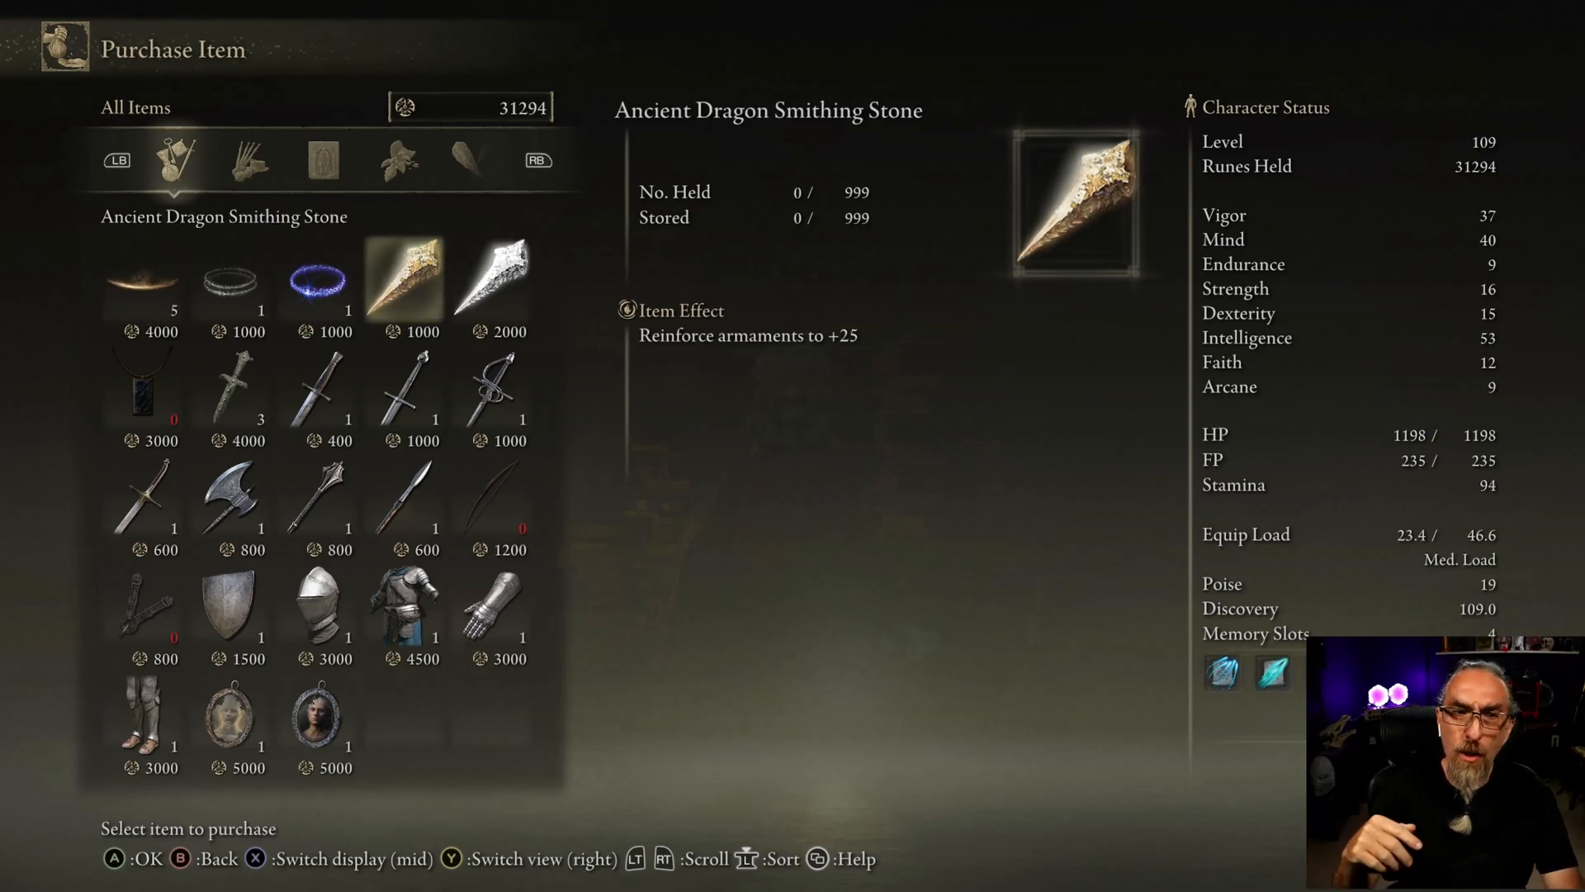